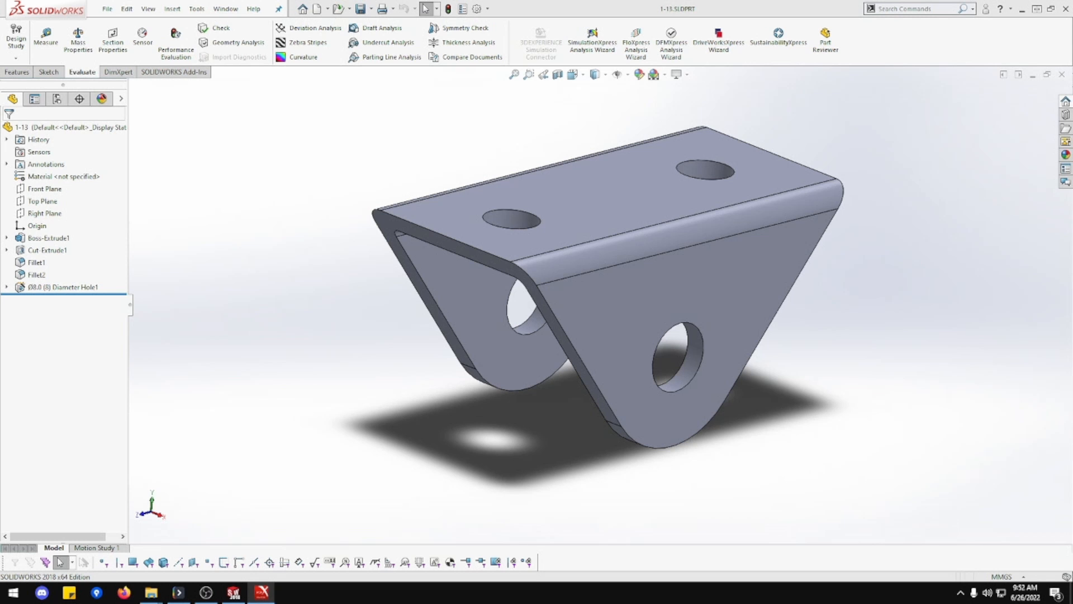
- Start a new SOLIDWORKS document from the File menu
click(310, 9)
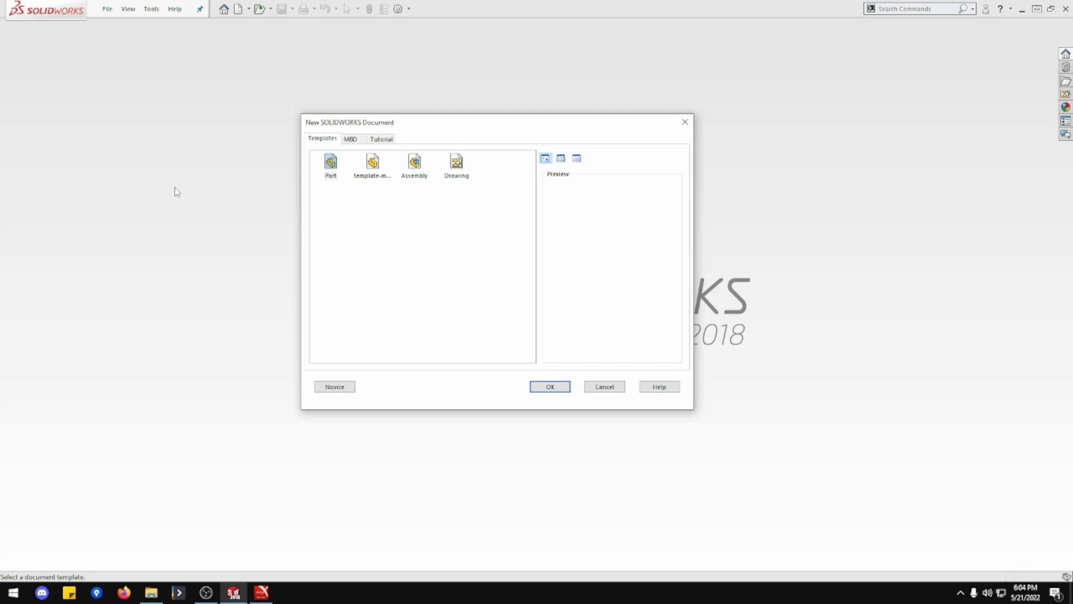
- Create a new blank part (Part15) from the millimetre mmgs template
click(372, 165)
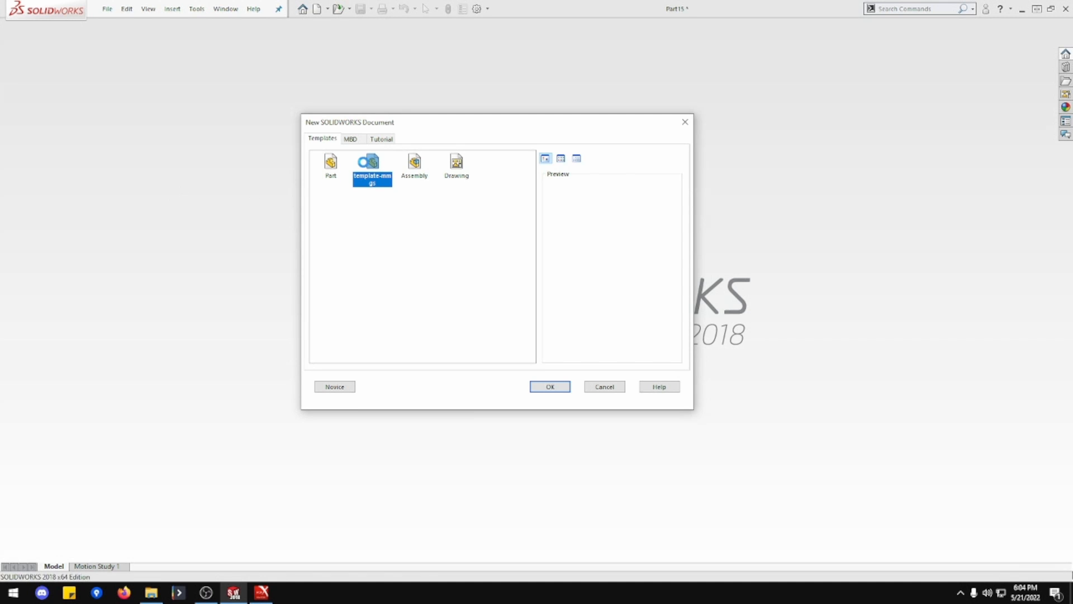
click(550, 386)
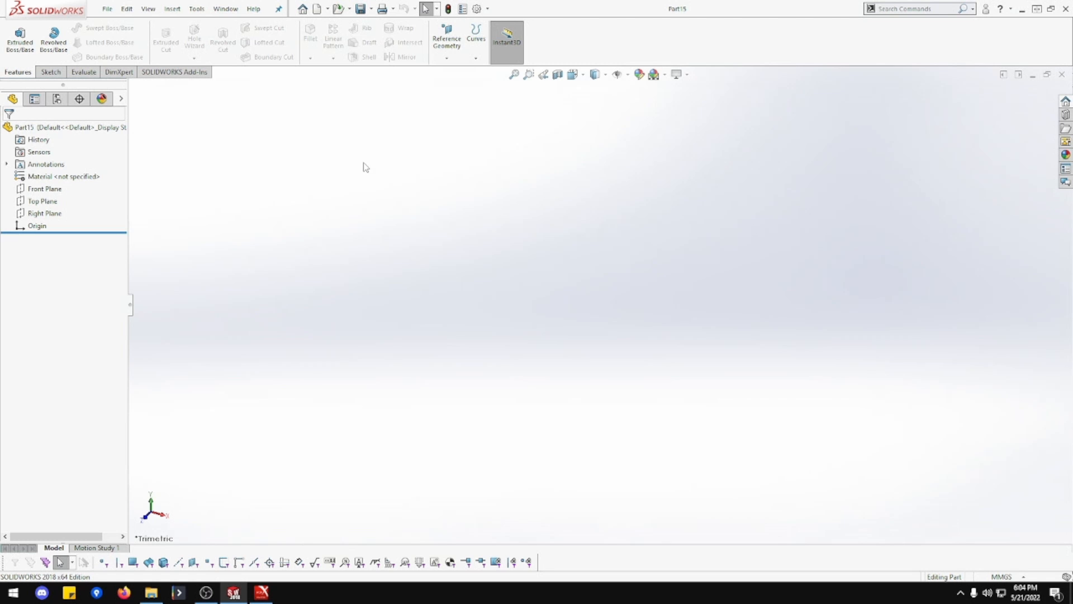
- Sketch on the Right Plane a circle at the origin, a larger arc and three triangle lines
click(41, 201)
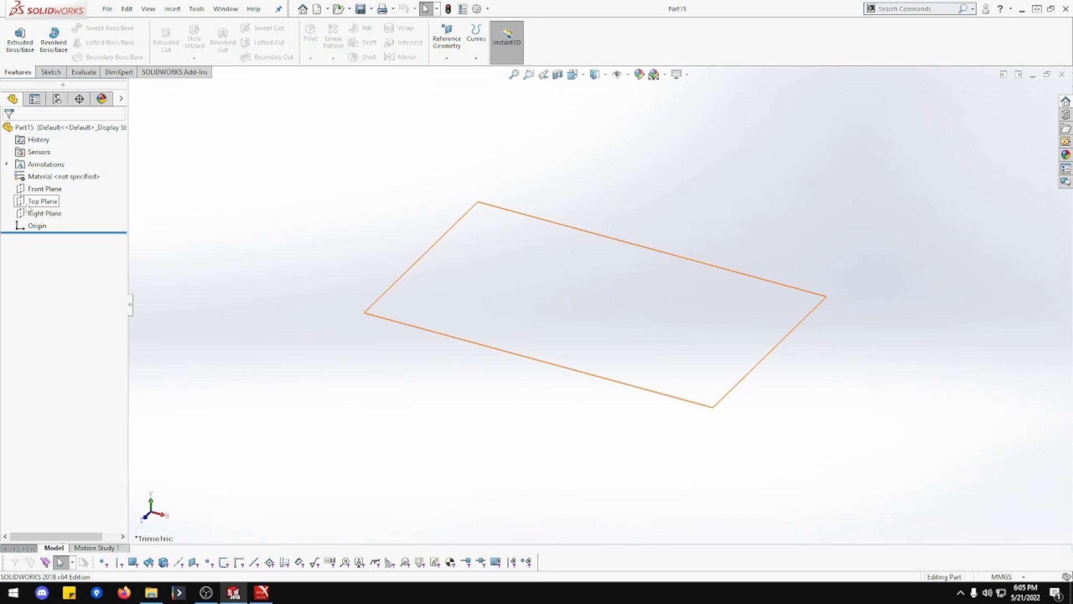
click(44, 213)
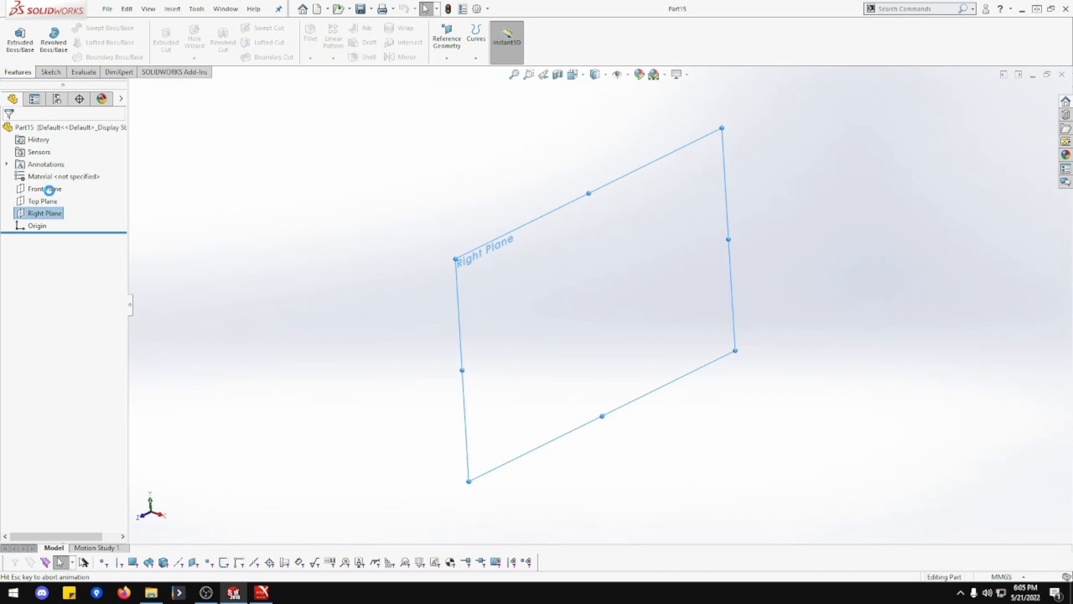
click(43, 213)
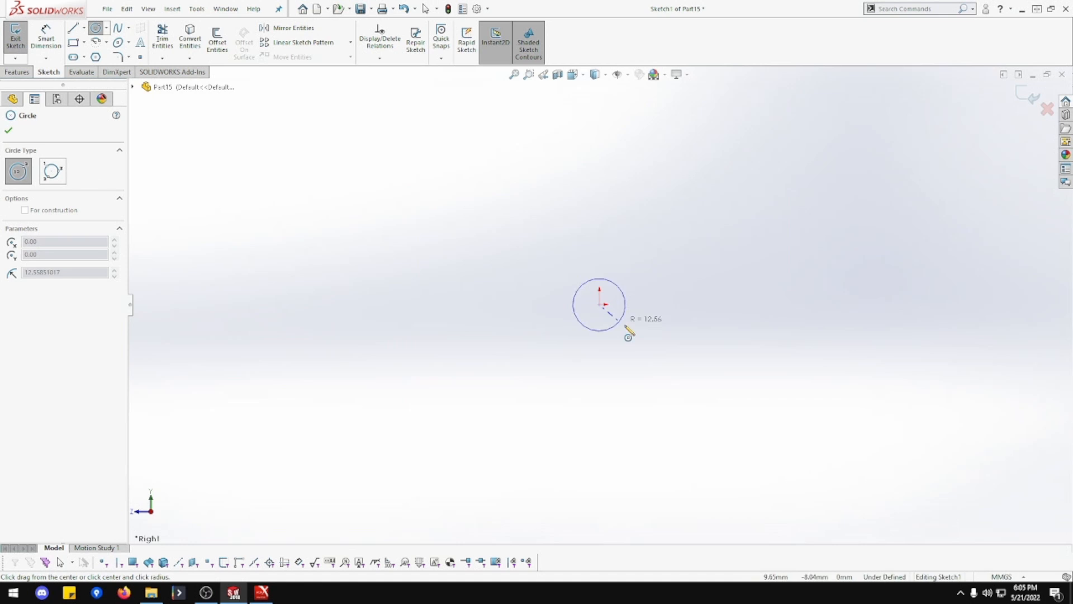
click(598, 304)
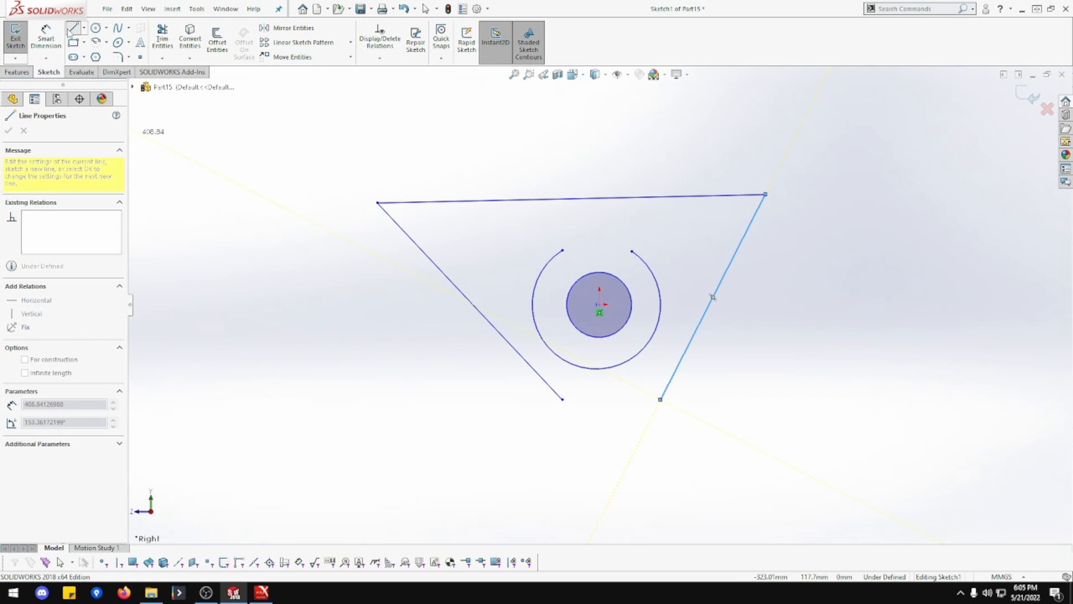
- Make the top line horizontal and dimension Ø10 hole, R13 arc, 19 mm height and 64 mm width
click(568, 201)
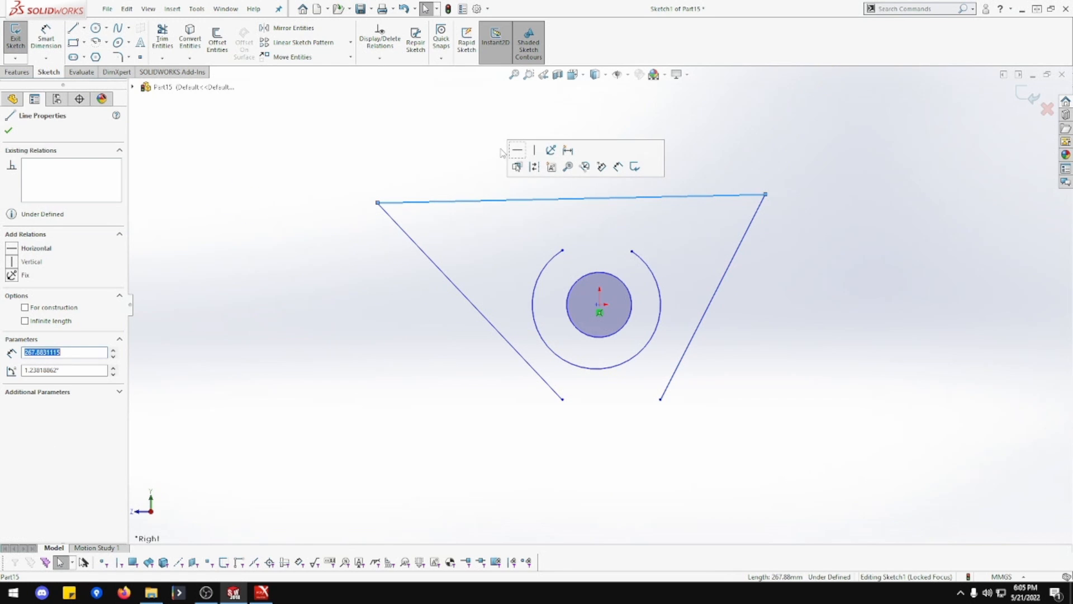
click(521, 150)
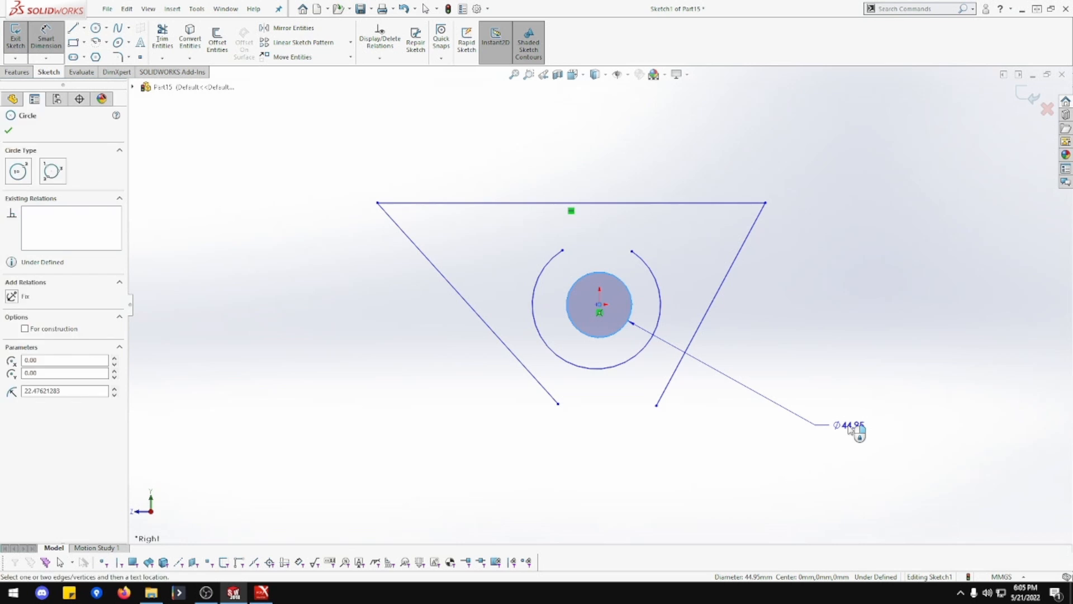
click(849, 430)
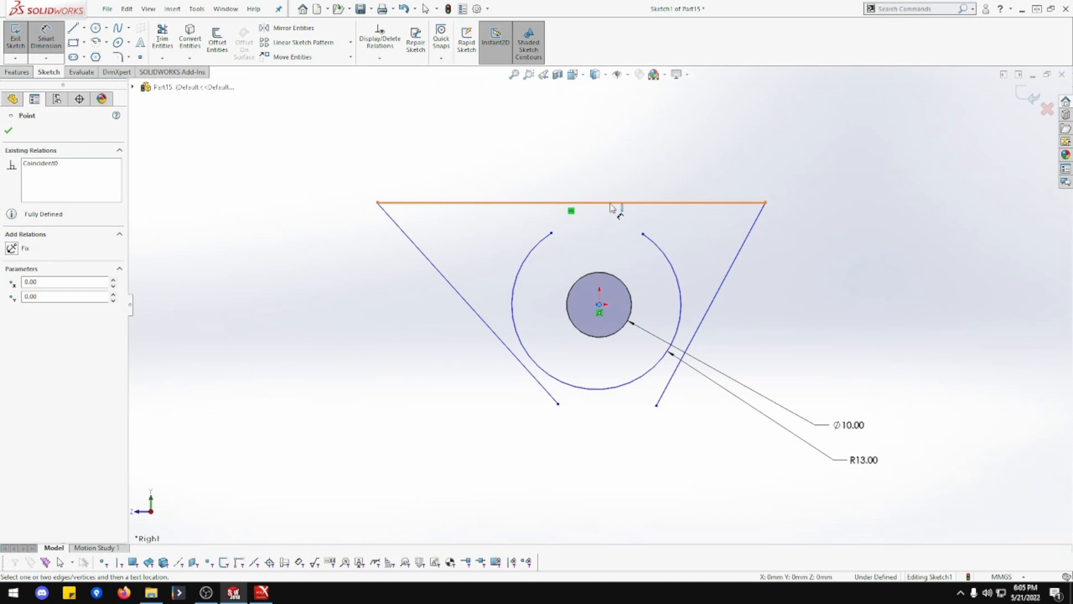
click(888, 287)
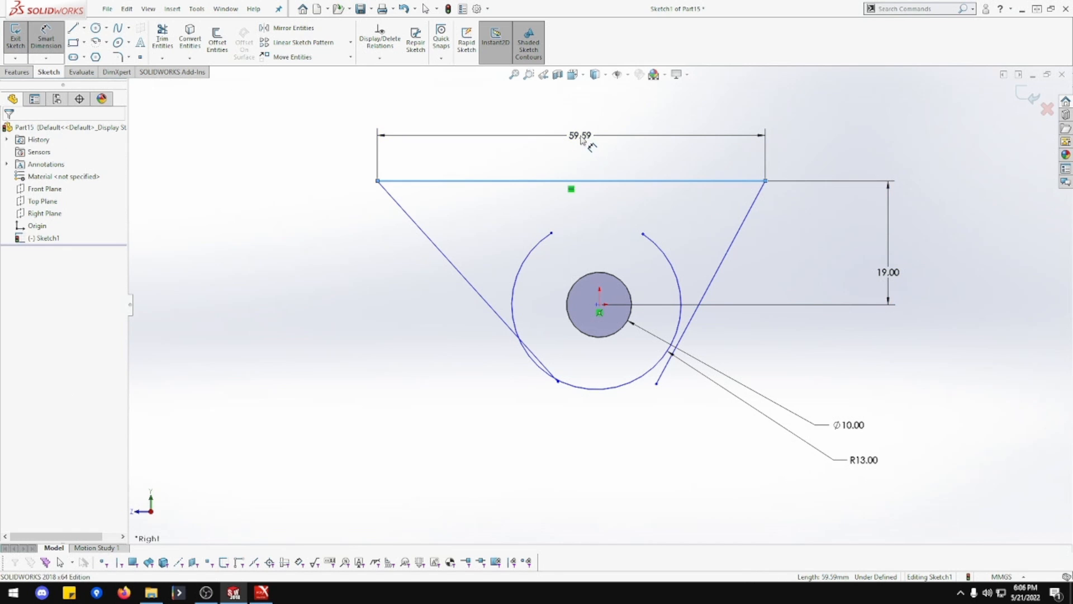
double_click(581, 135)
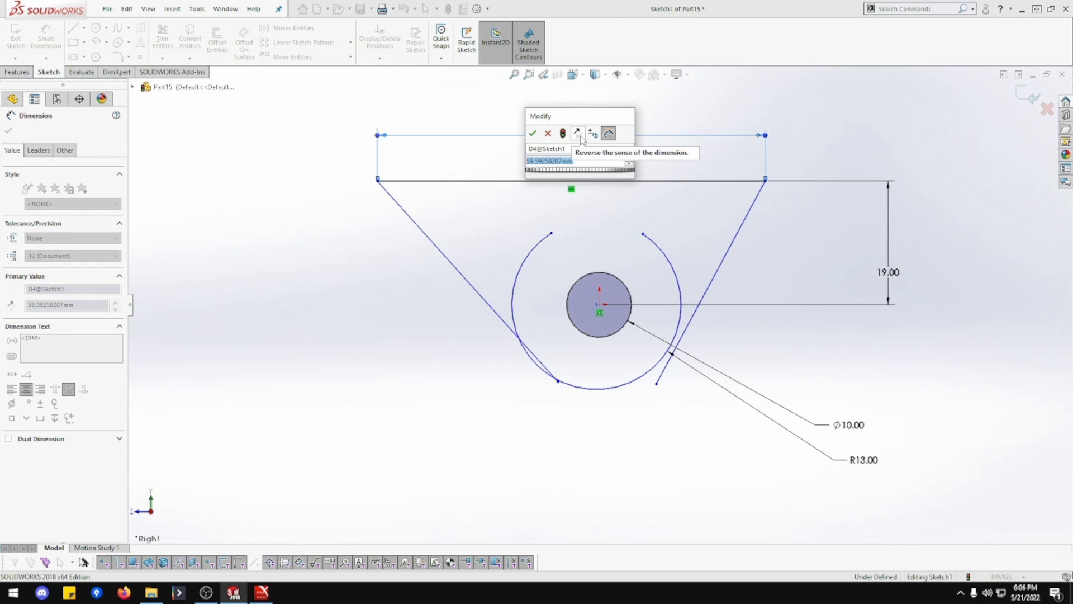
click(534, 134)
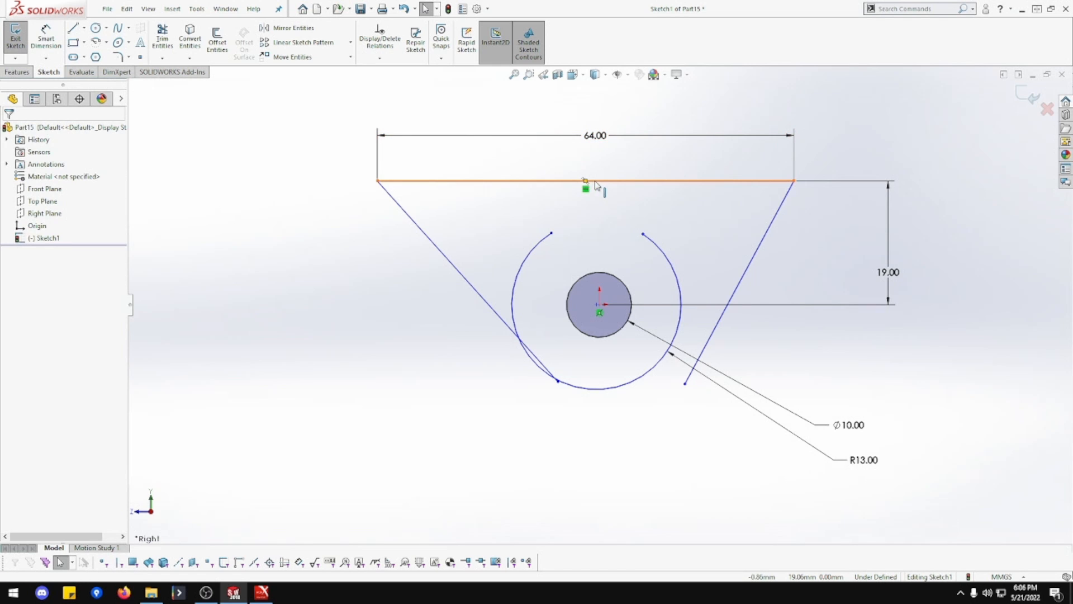
- Align the top line midpoint vertically with the centre and make the slanted lines tangent to the arc
click(583, 181)
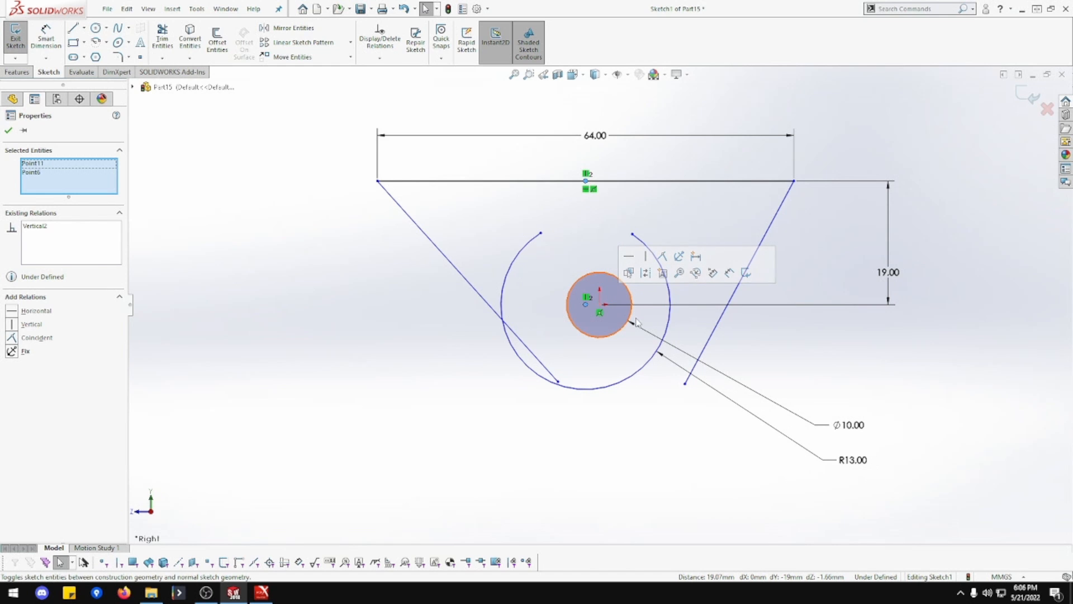
click(606, 368)
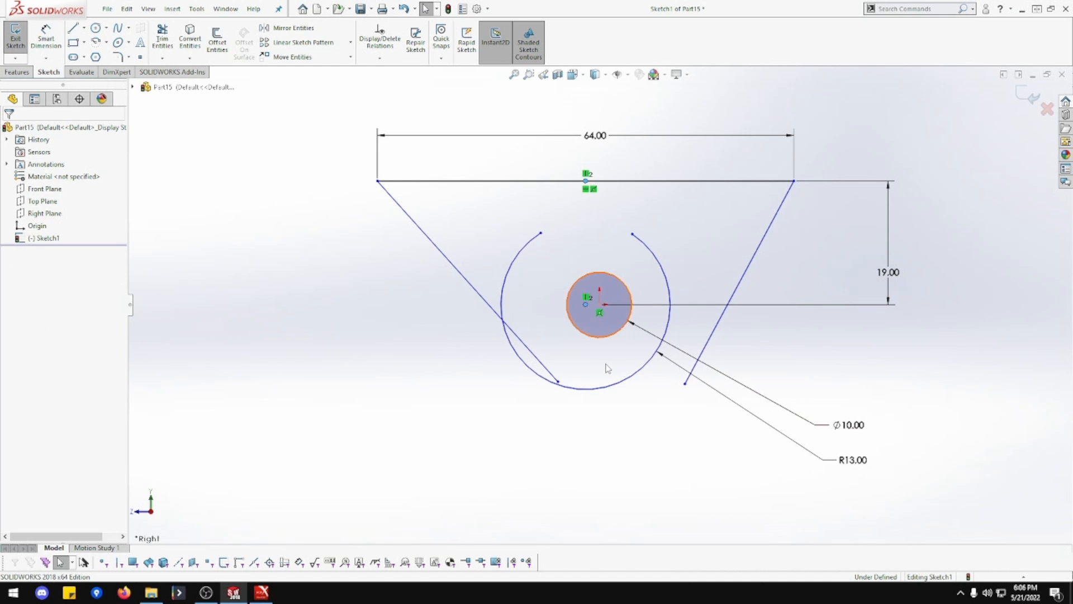
click(599, 307)
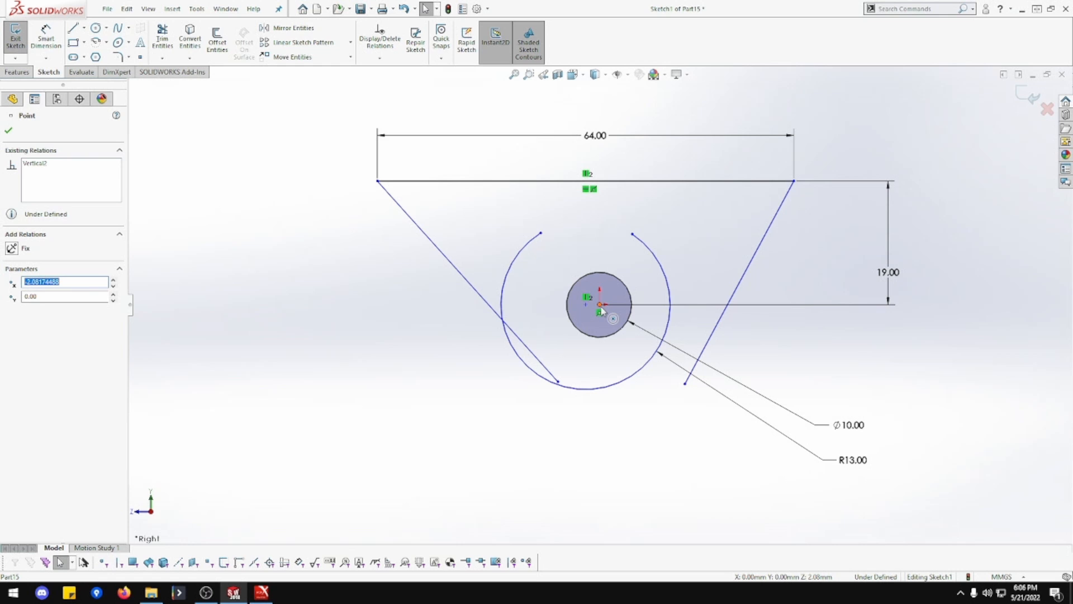
click(598, 309)
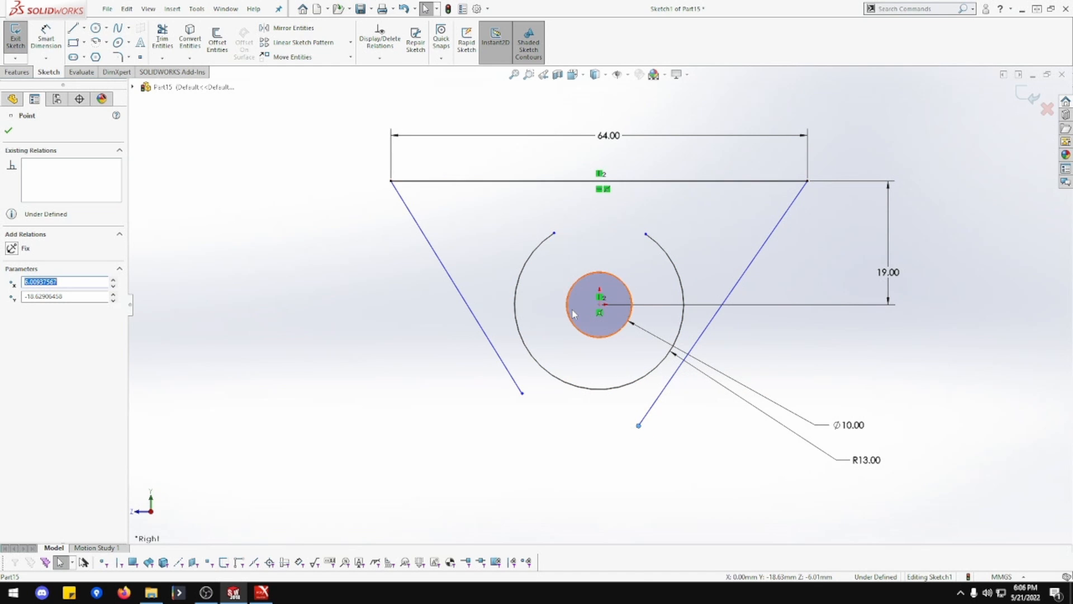
click(476, 328)
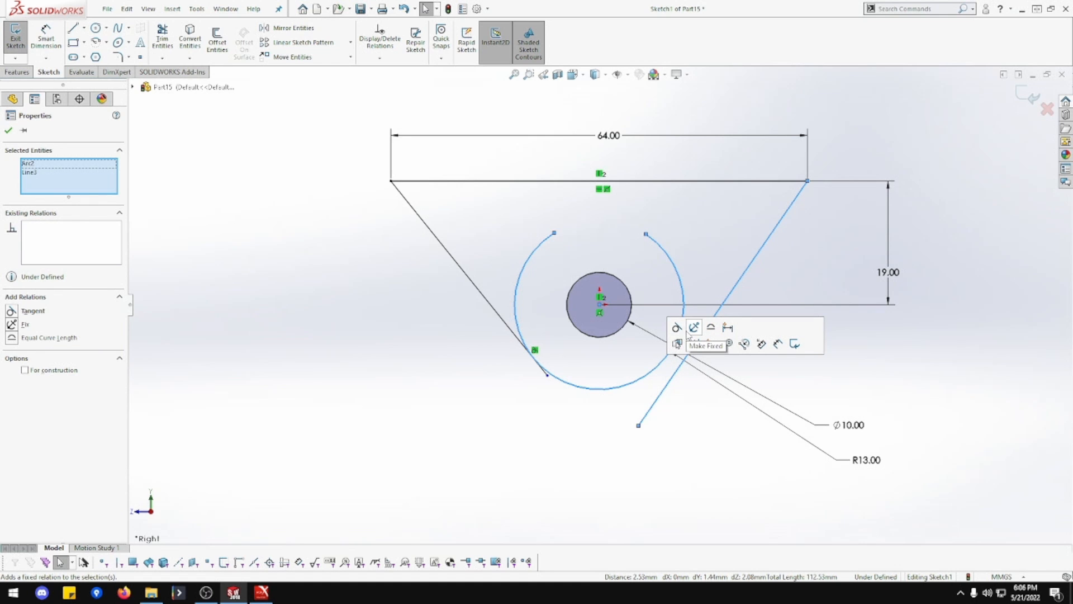
click(694, 327)
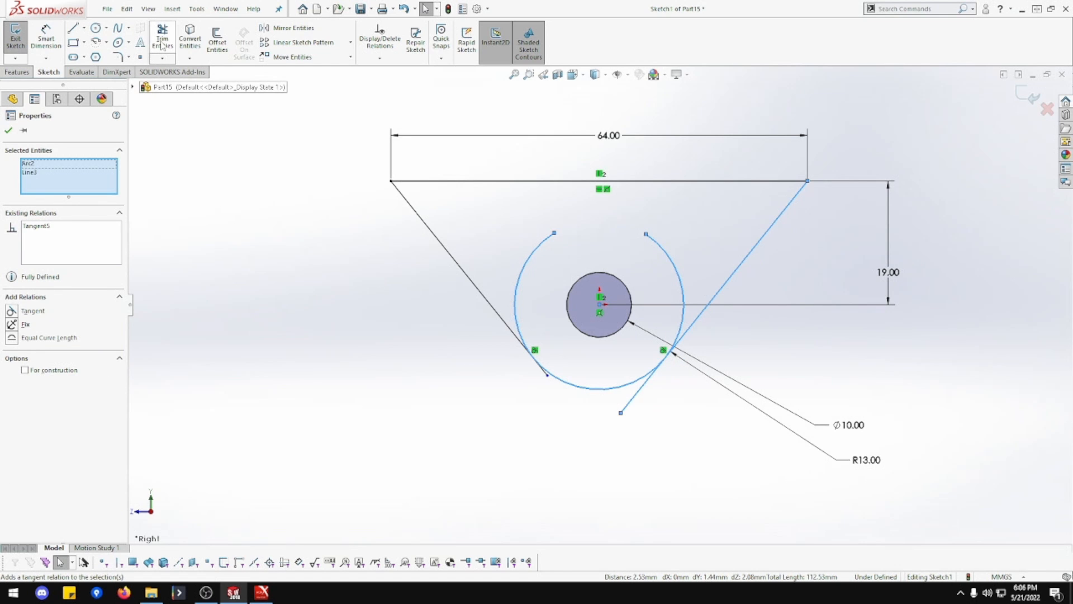
- Power-trim the excess arc and line segments into a closed rounded-triangle profile
click(163, 40)
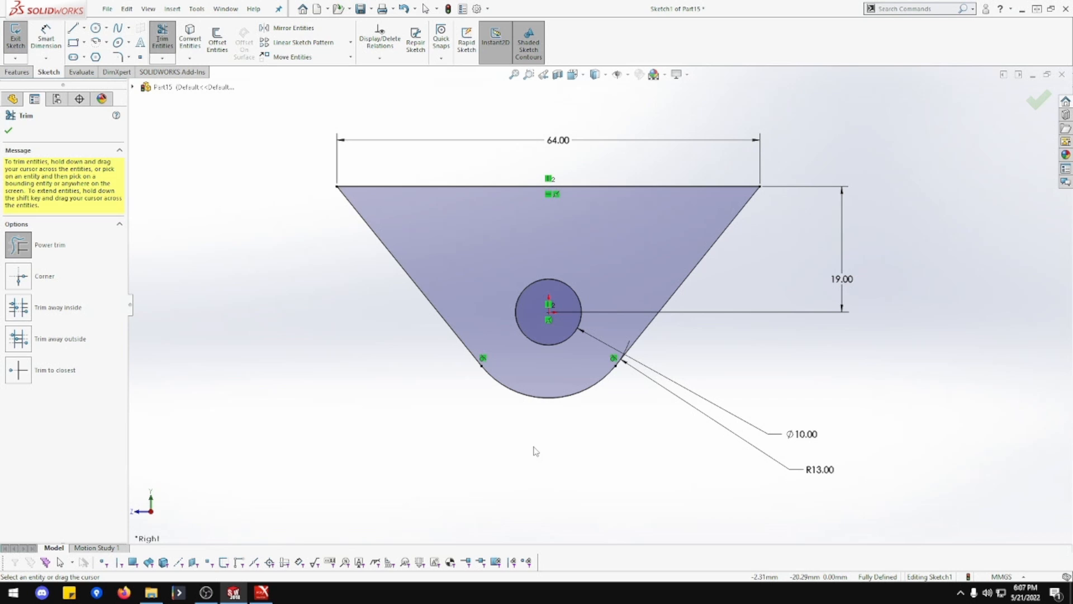
mouse_move(16, 74)
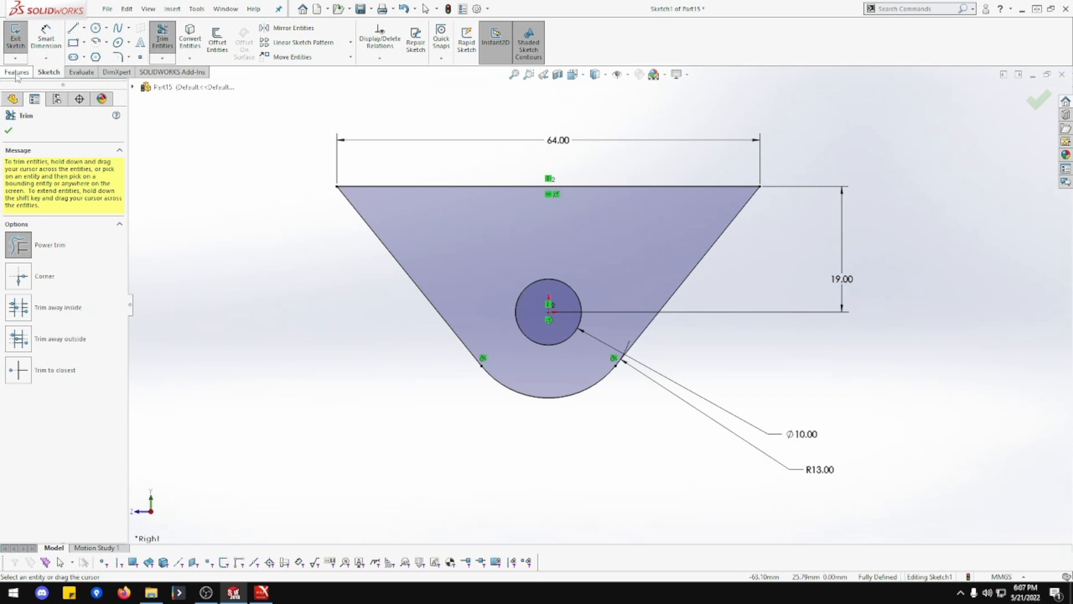
click(16, 40)
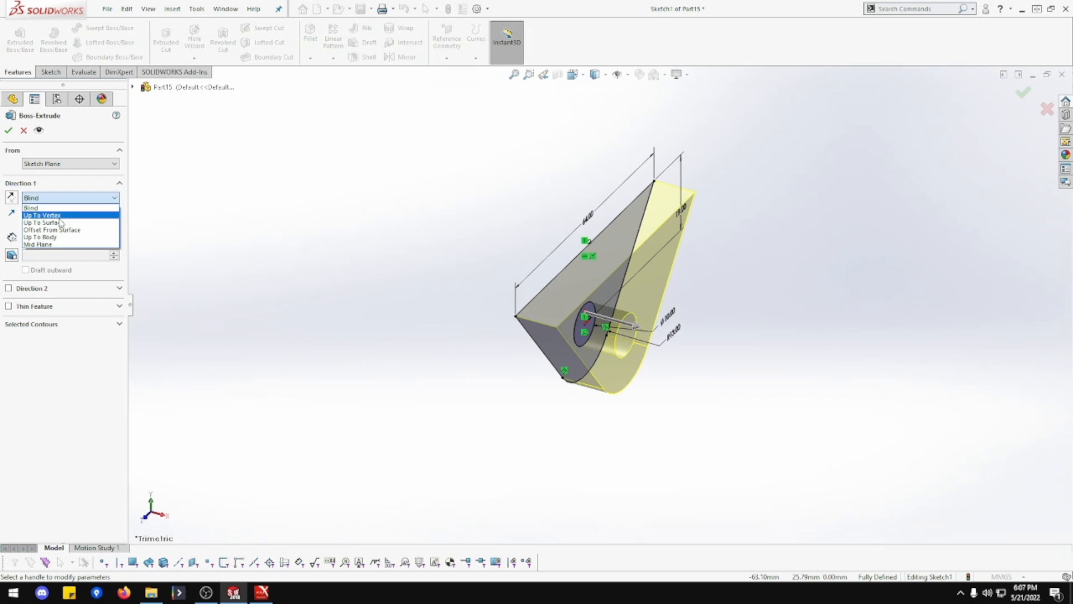
- Extrude the profile Mid Plane 31 mm into Boss-Extrude1 and select the Front Plane
click(37, 244)
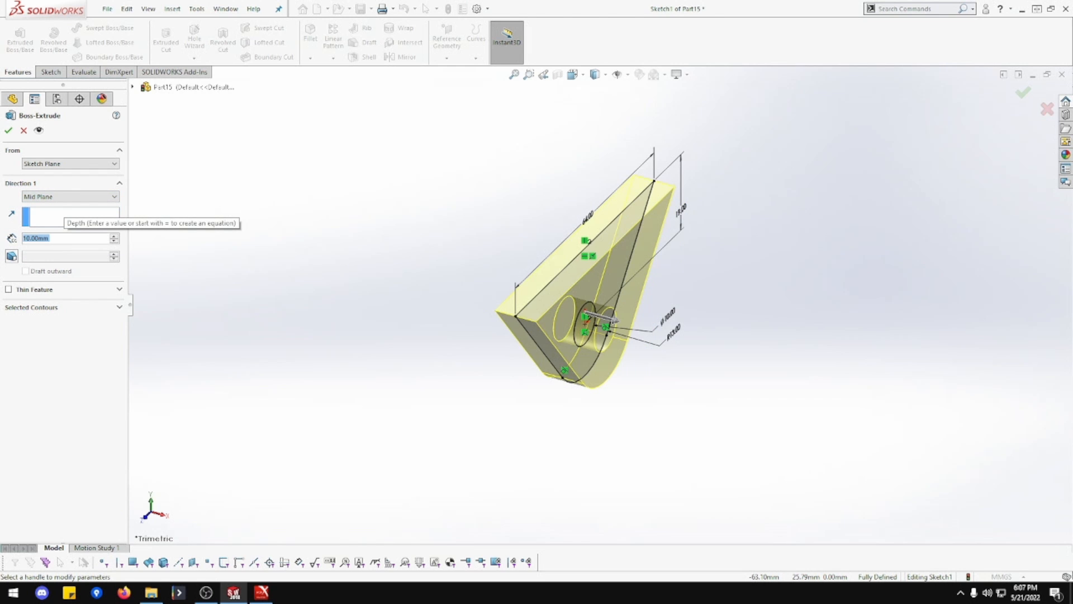
text(31.00mm)
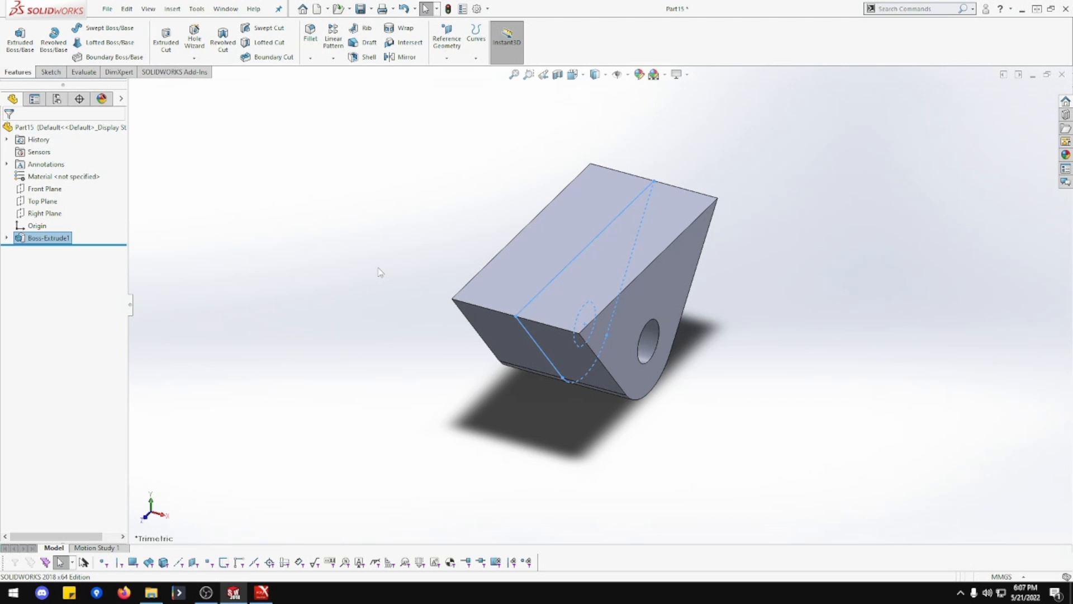
click(40, 188)
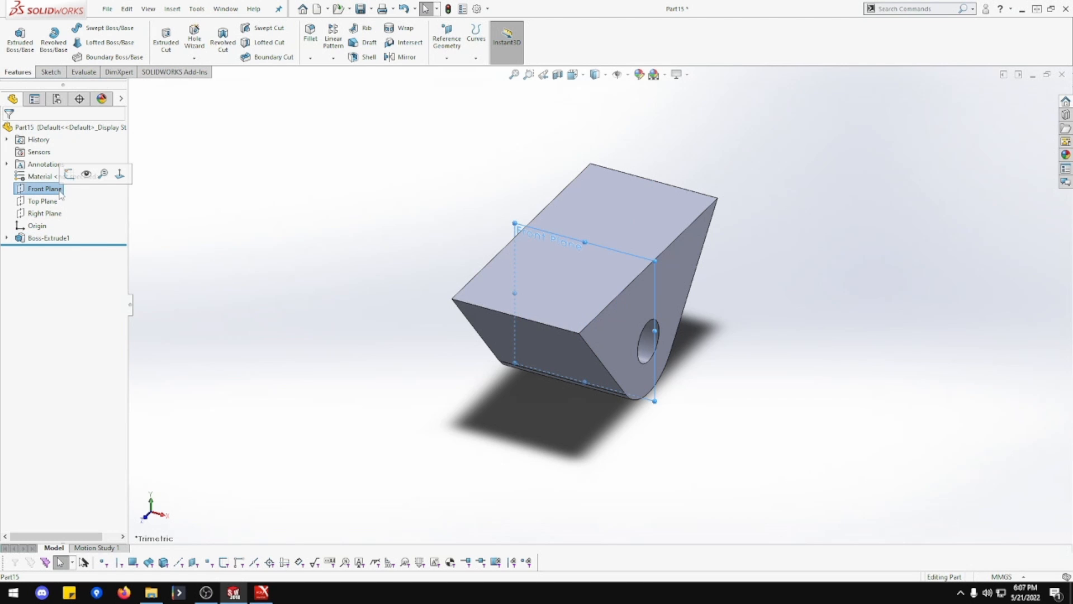
- Sketch a corner rectangle on the Front Plane inset 3 mm from the top, left and right edges
click(40, 188)
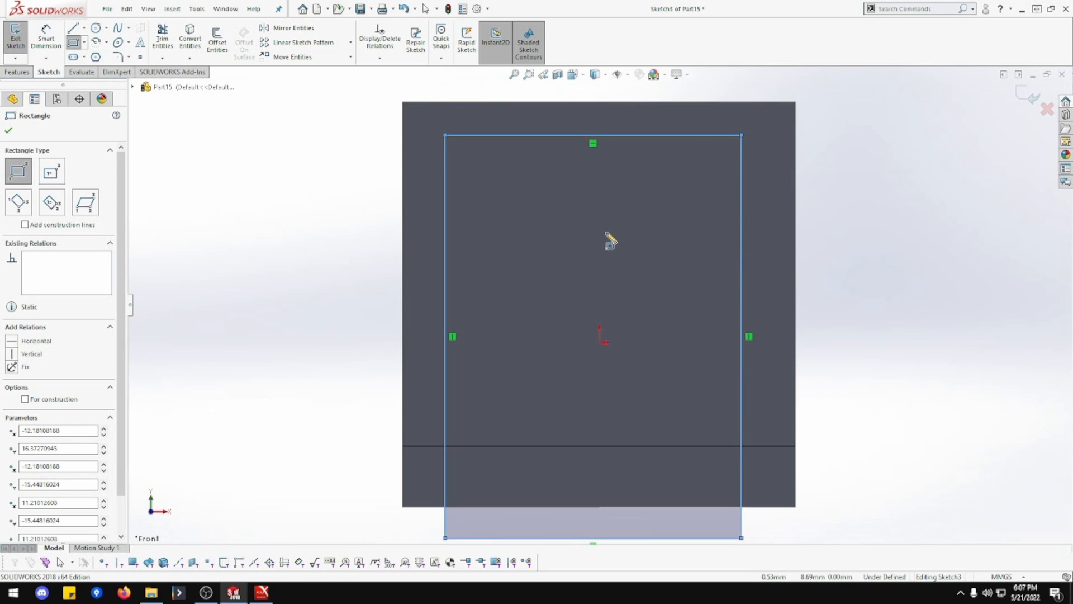
mouse_move(610, 240)
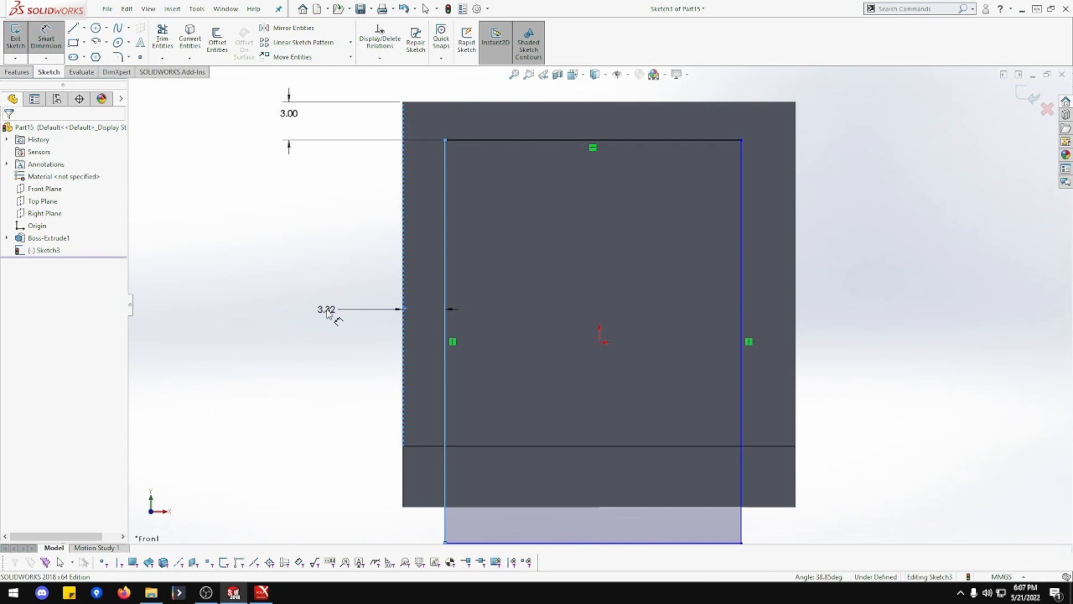
click(325, 310)
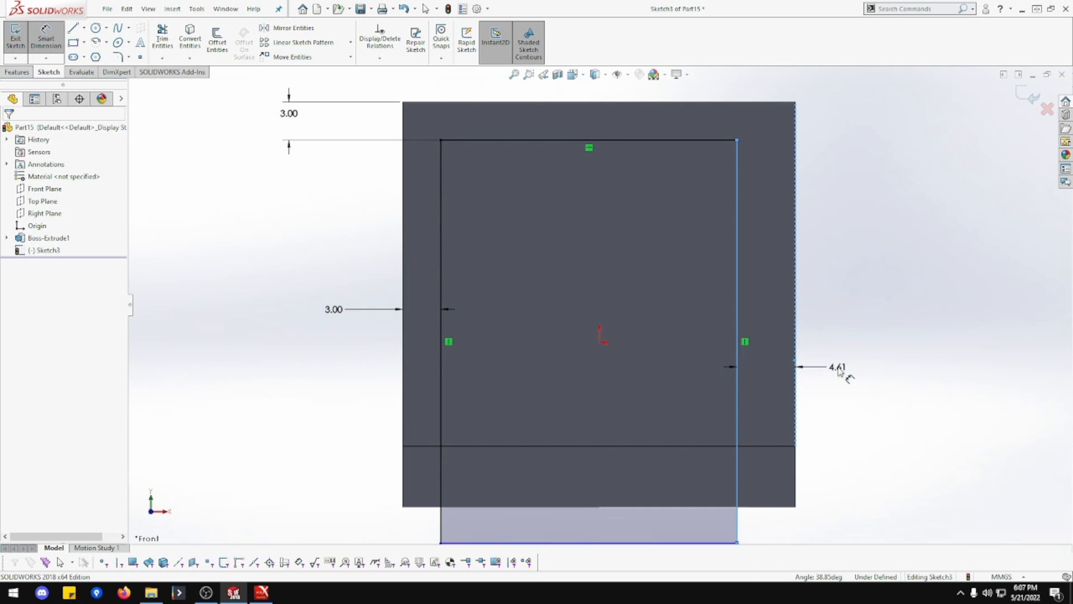
click(836, 369)
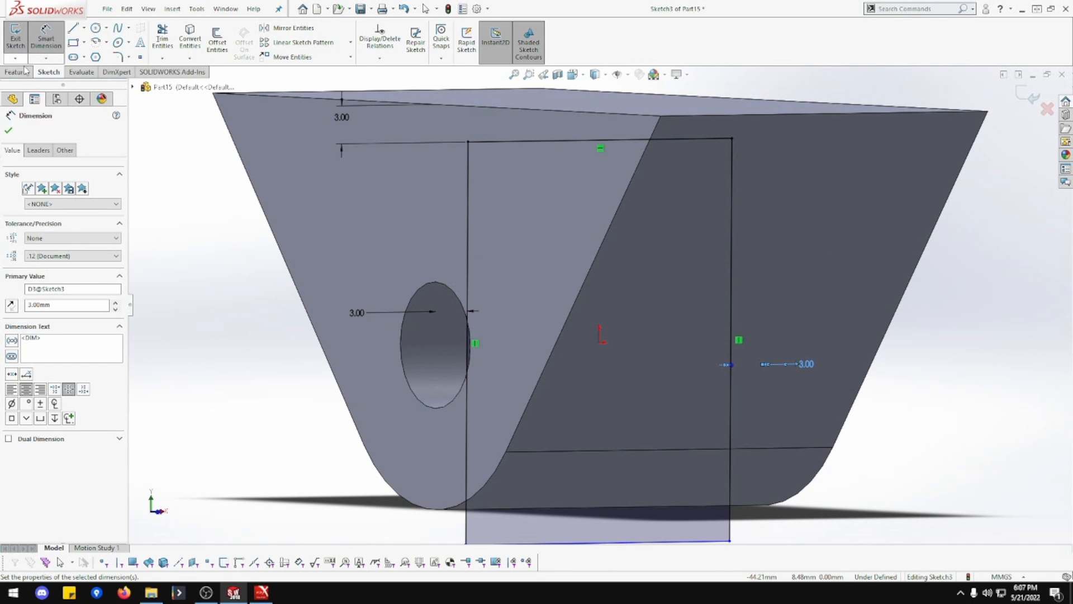
- Cut-extrude the rectangle Through All in both directions, splitting the block into two lobes
click(12, 72)
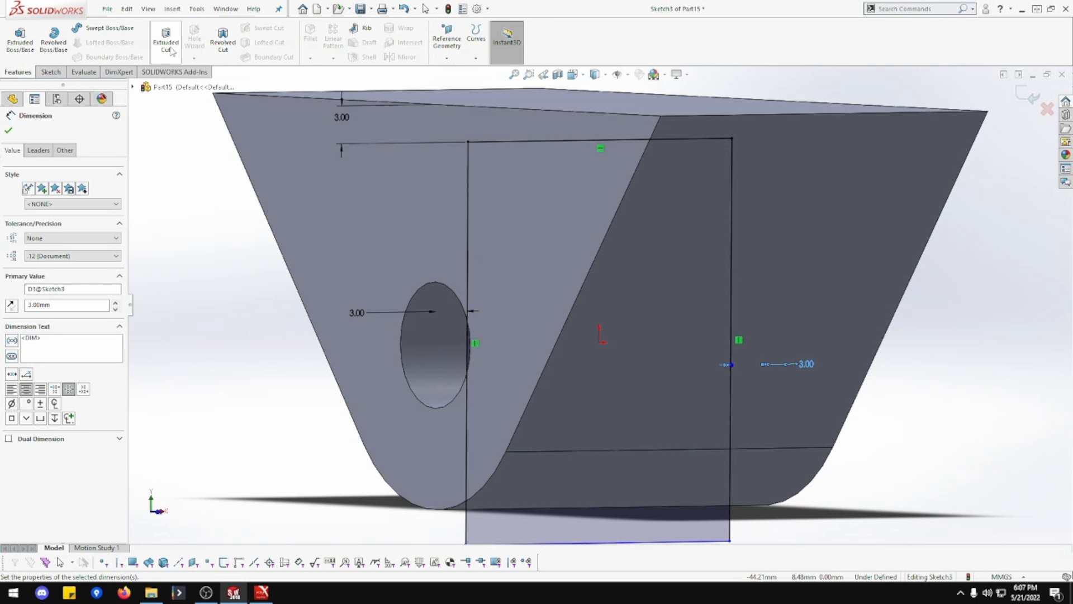
click(165, 38)
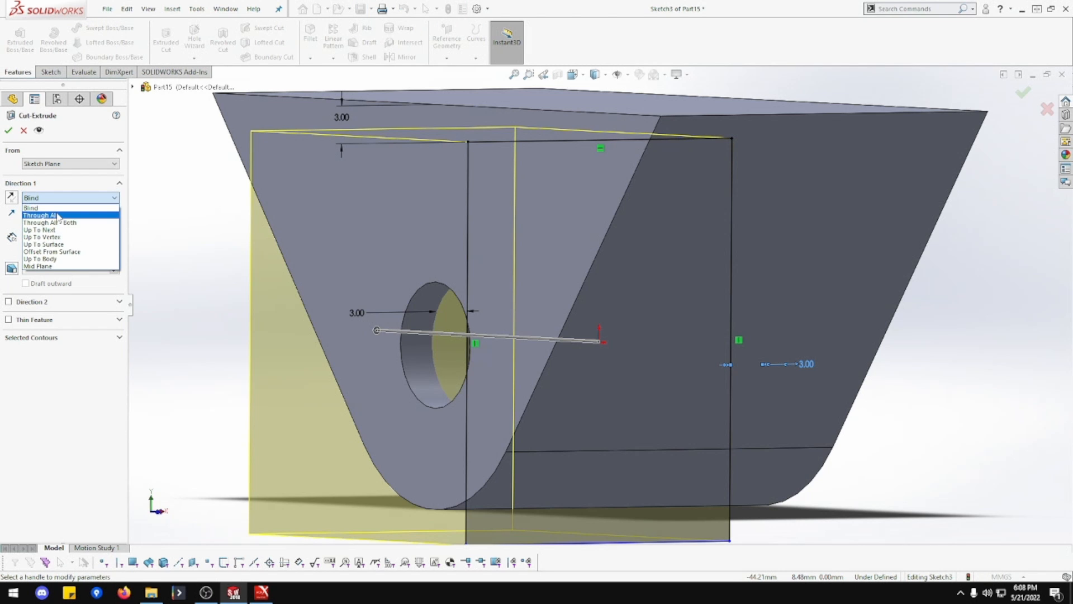
click(45, 214)
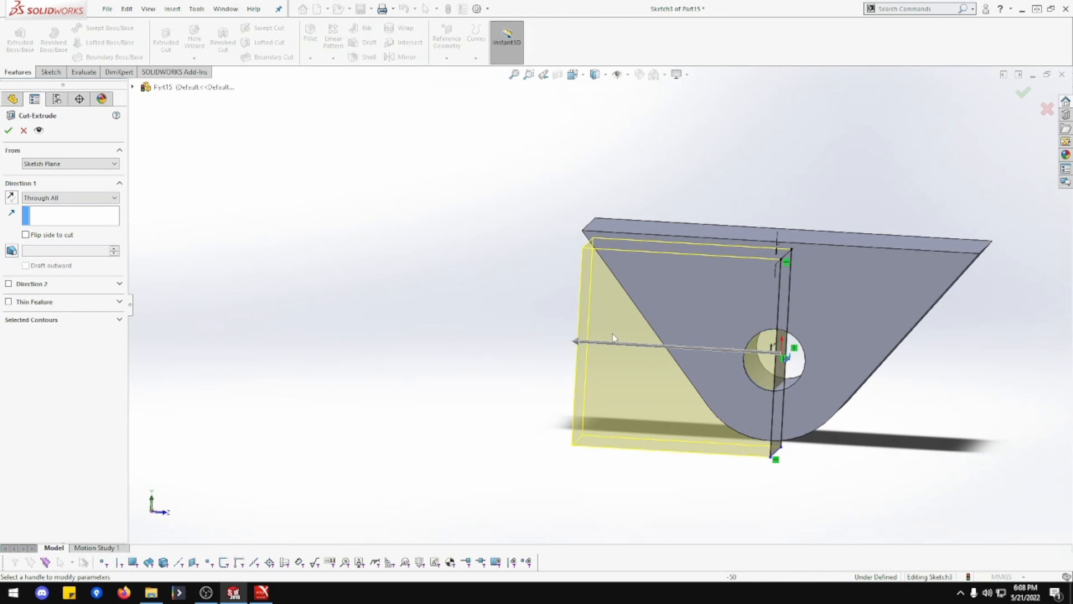
mouse_move(109, 219)
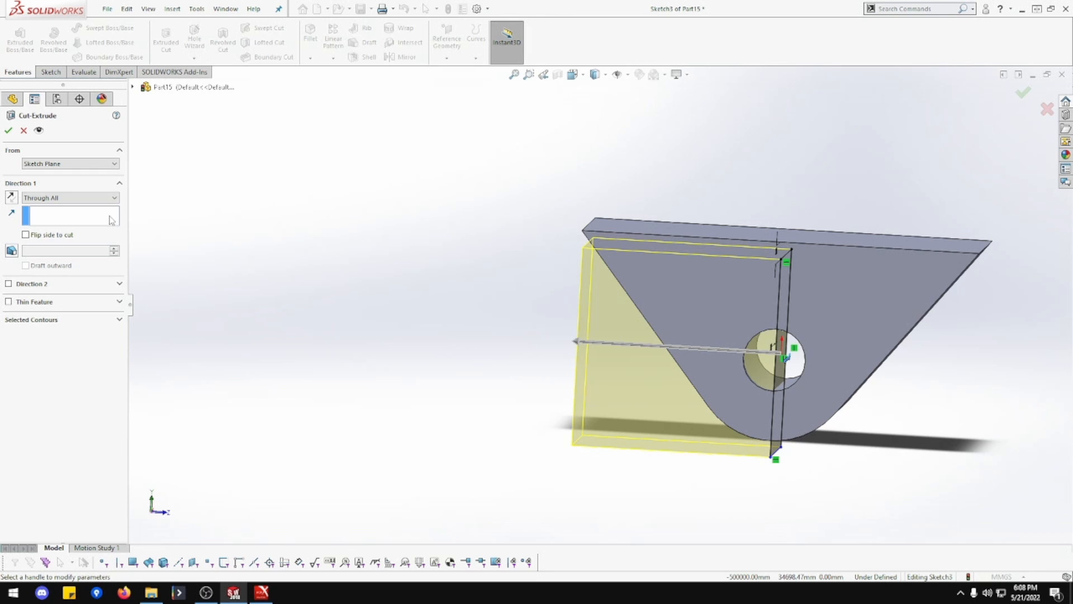
click(9, 285)
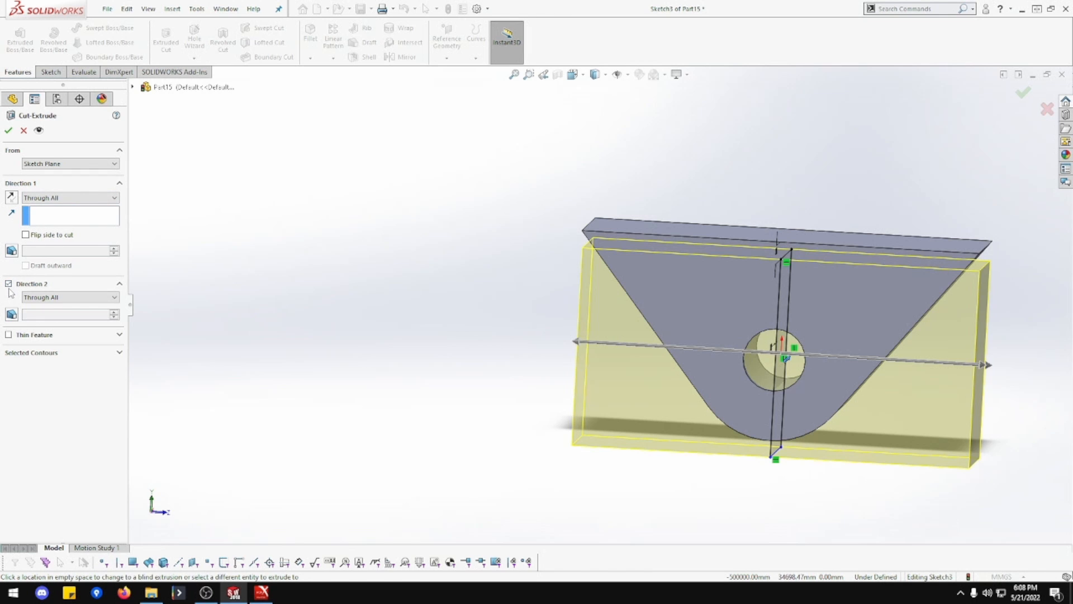
mouse_move(933, 382)
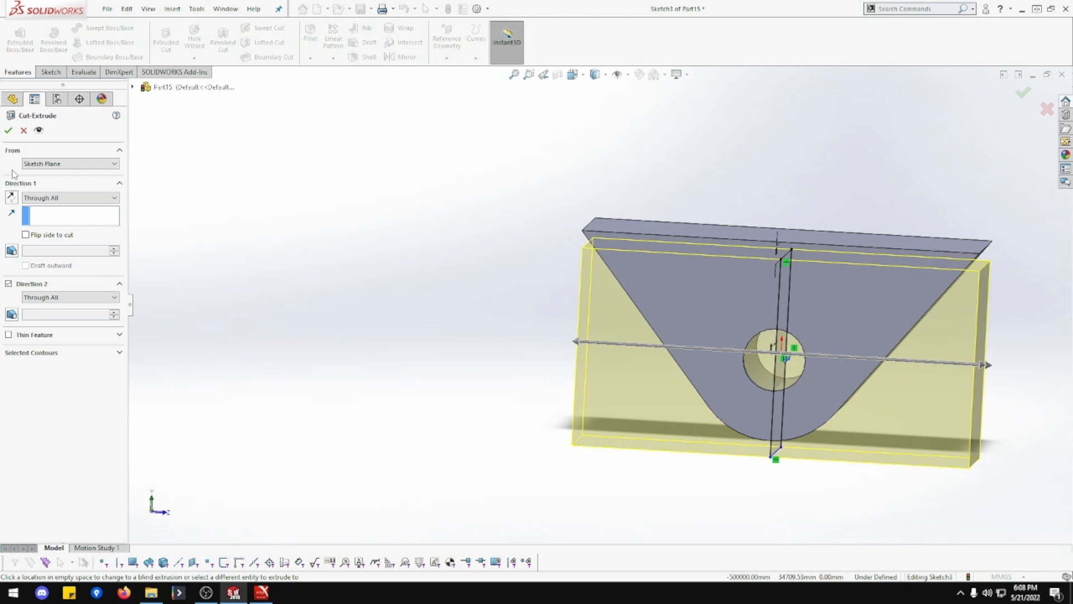
click(8, 130)
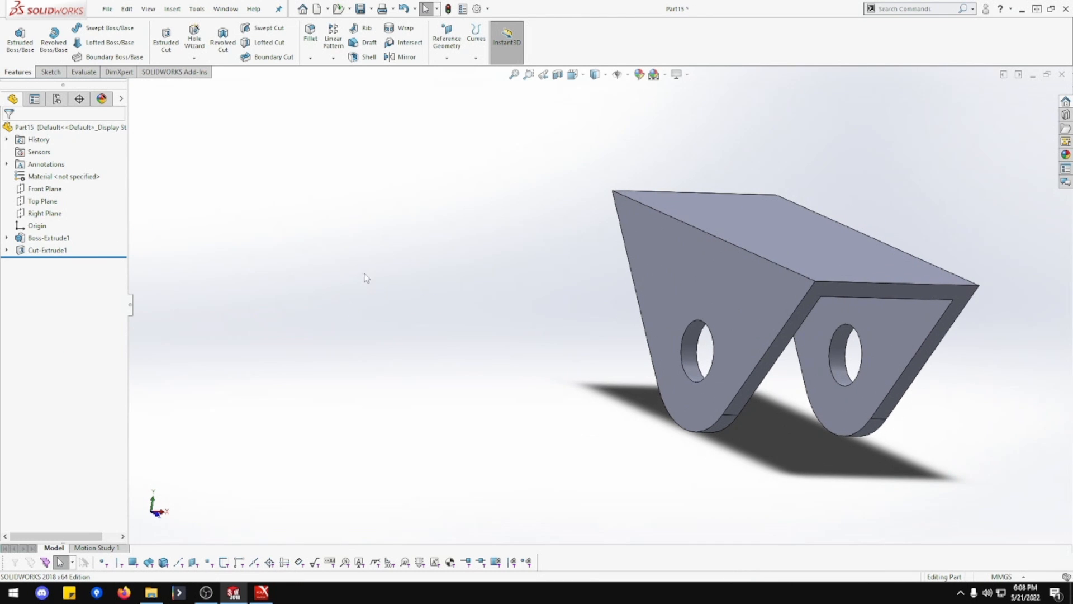
- Fillet the outer bend edges at 3 mm (Fillet1)
click(310, 31)
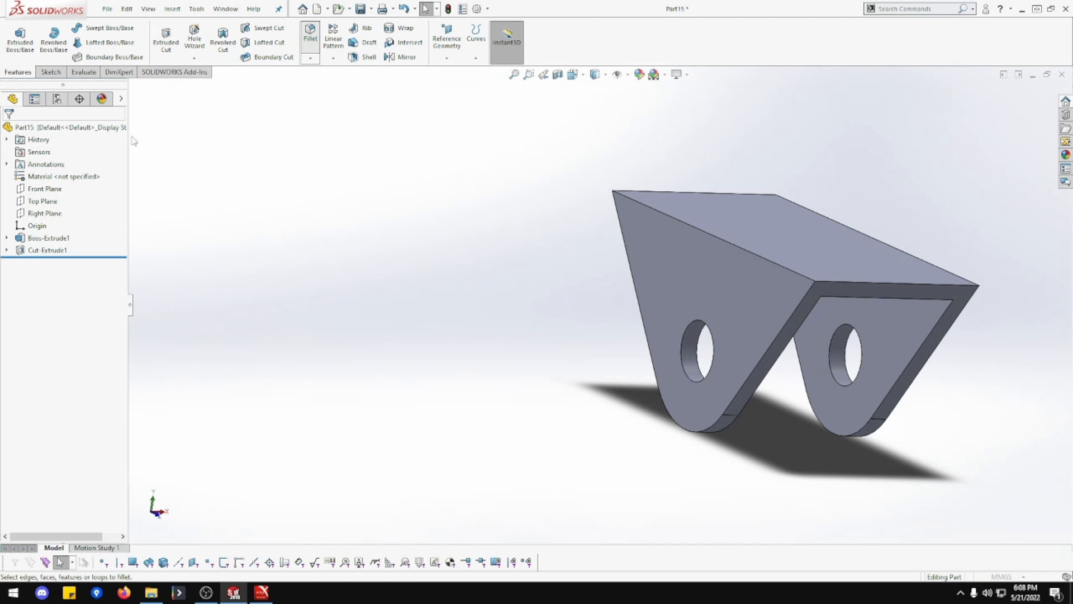
click(309, 31)
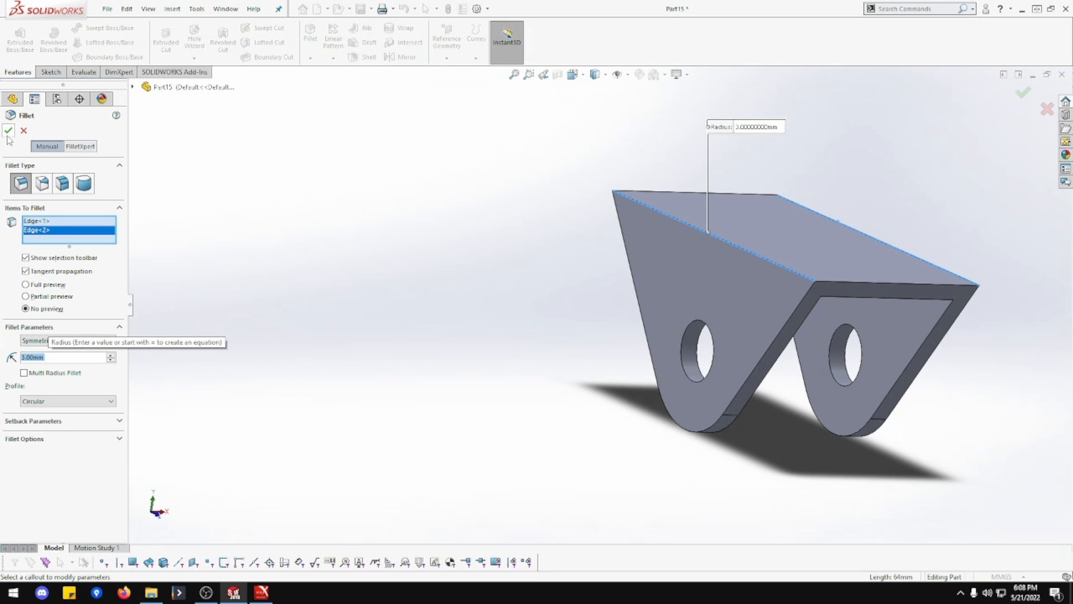
click(7, 131)
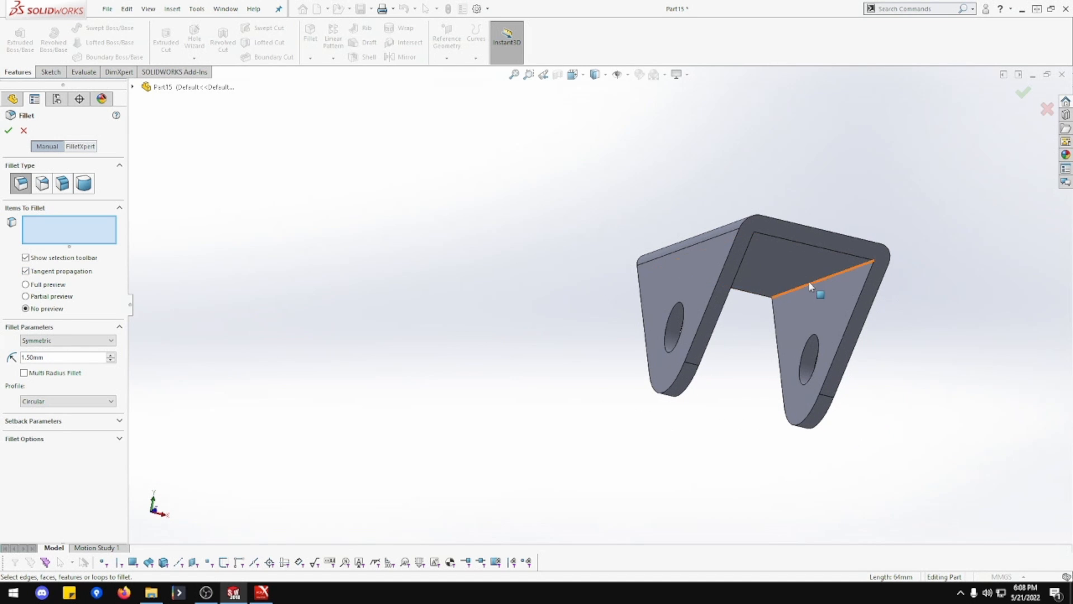
- Clear the mispicked face and fillet both inner bend edges at 1.5 mm (Fillet2)
click(810, 287)
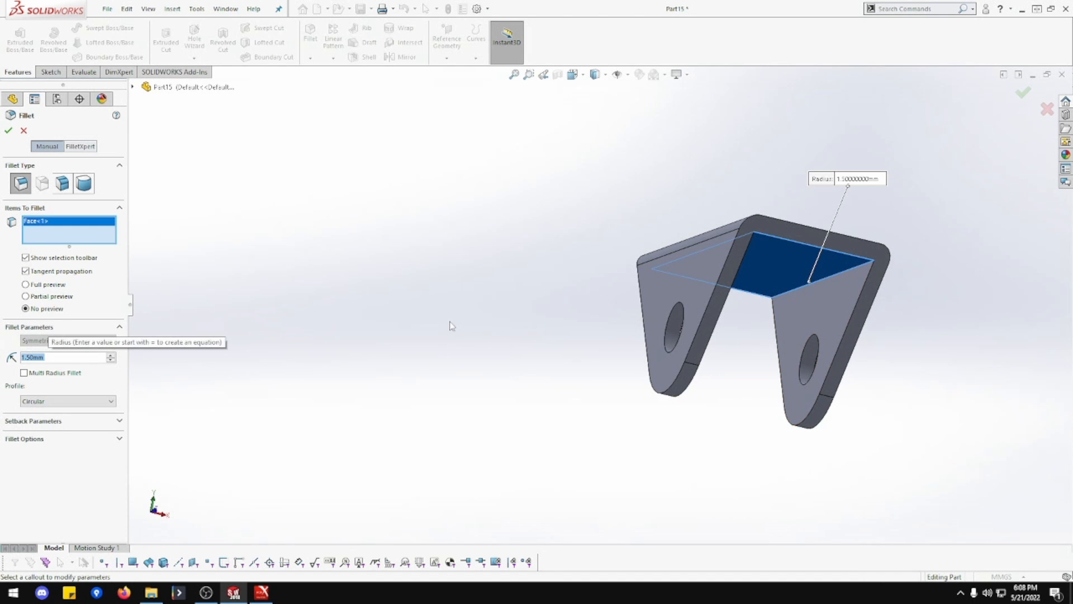
right_click(68, 228)
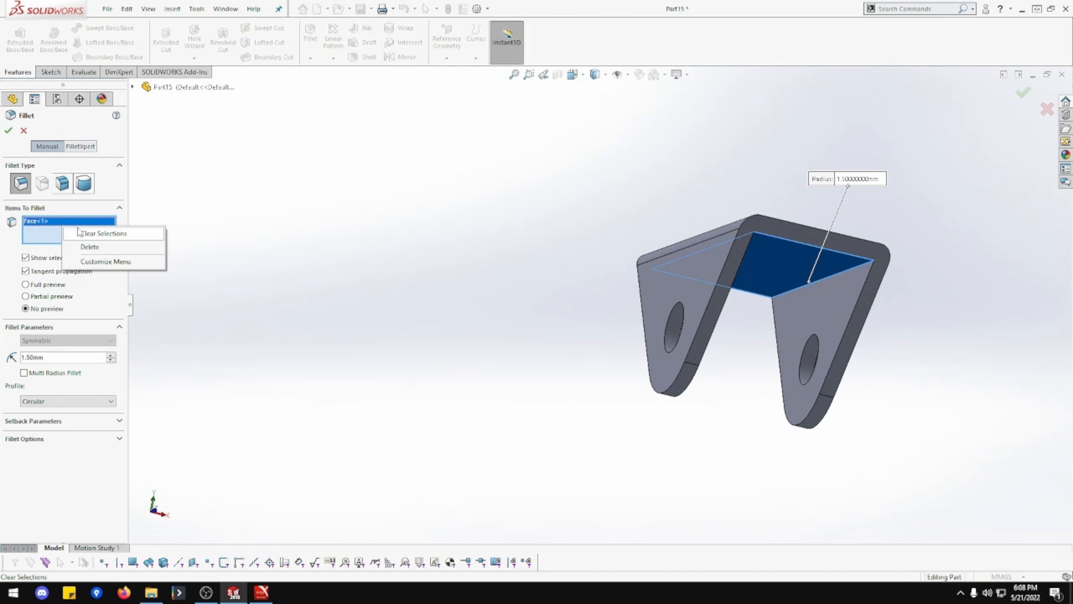
click(108, 233)
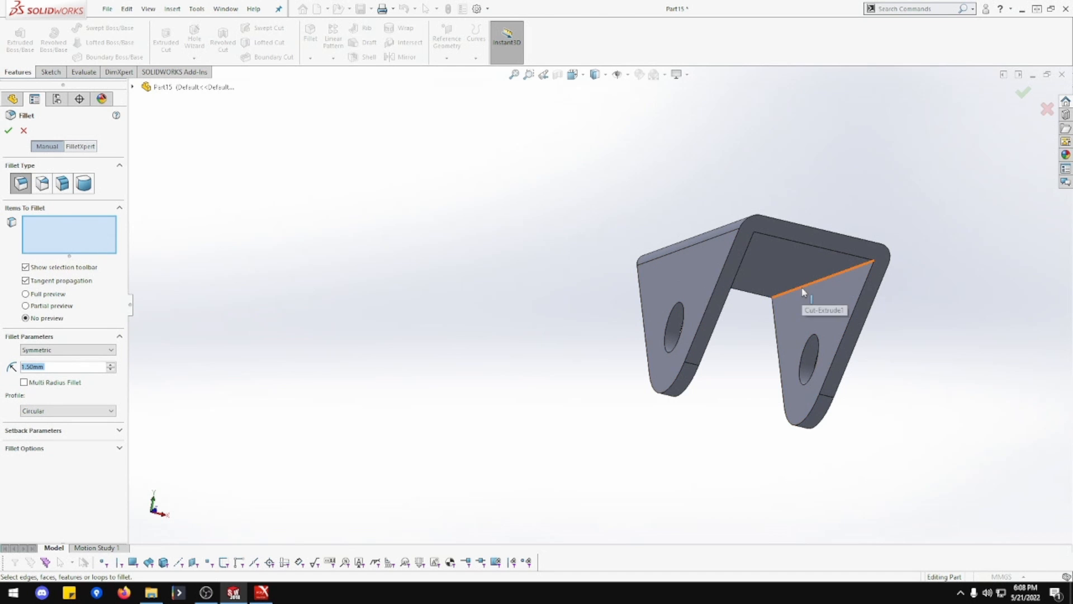
click(803, 292)
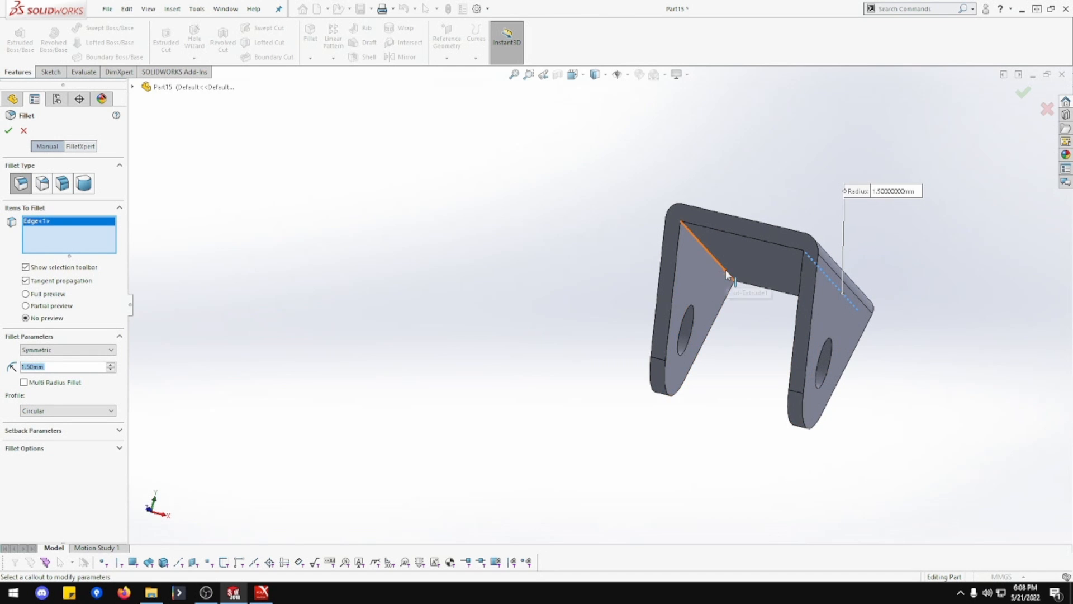
click(714, 262)
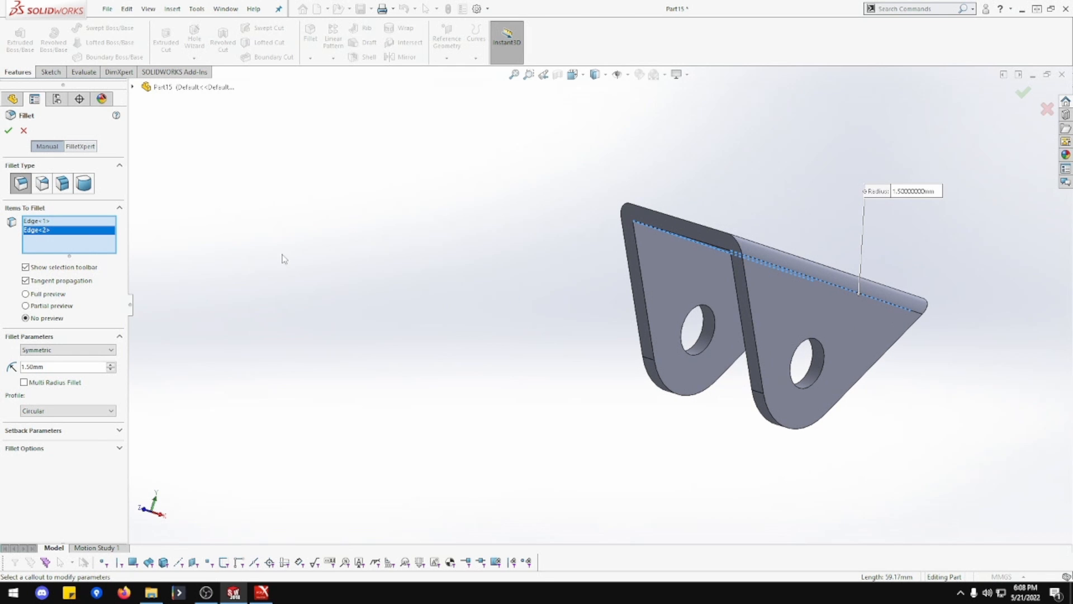
mouse_move(34, 224)
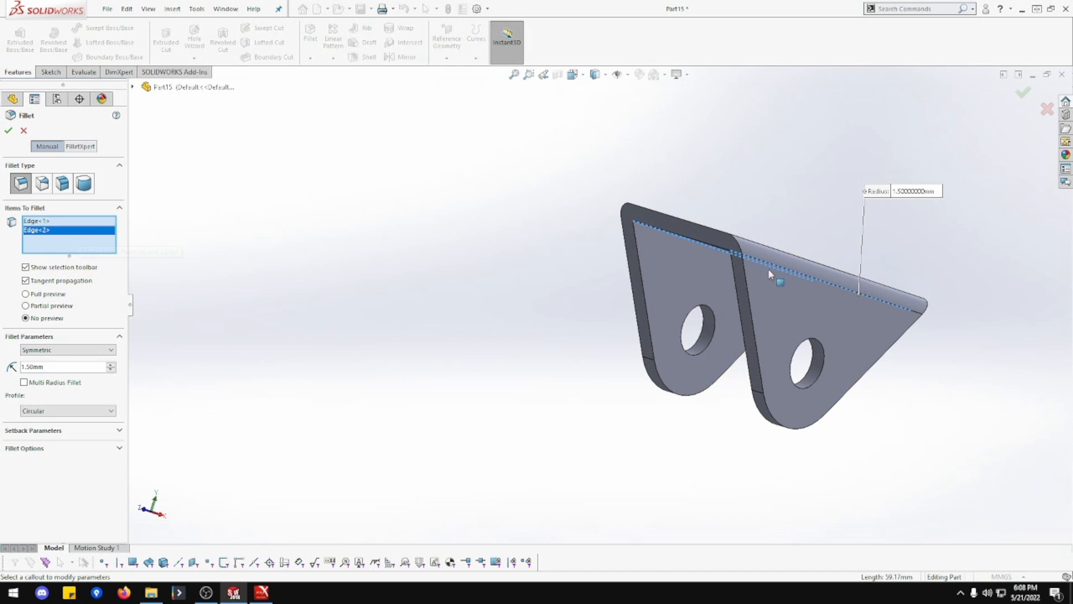
click(7, 132)
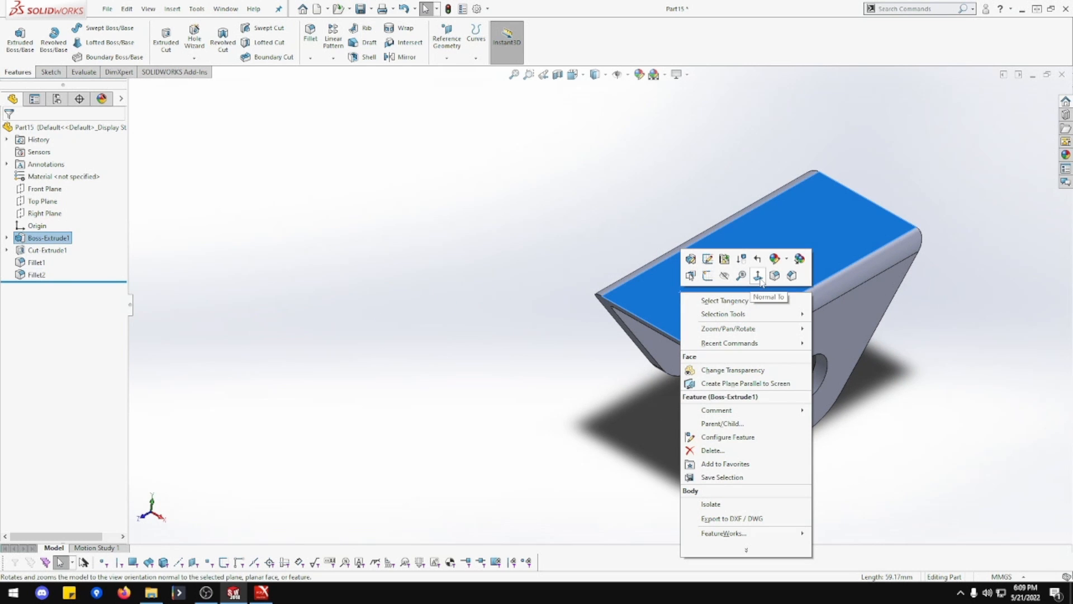
- View the top face normal-to and start an Ø8.0 Through All Hole Wizard hole at the Positions step
click(759, 274)
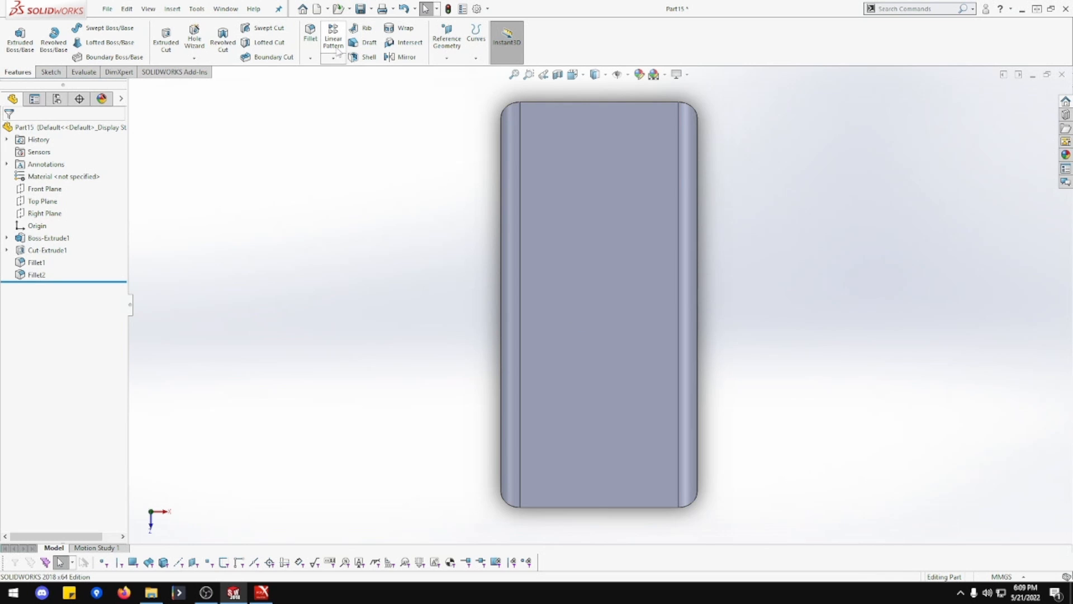
mouse_move(194, 37)
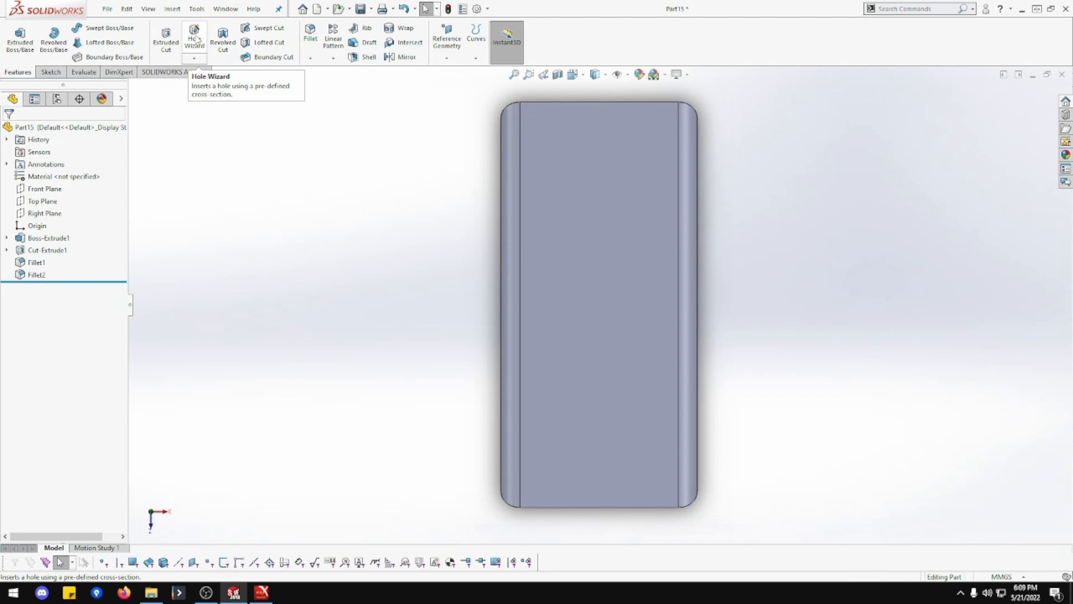
click(195, 33)
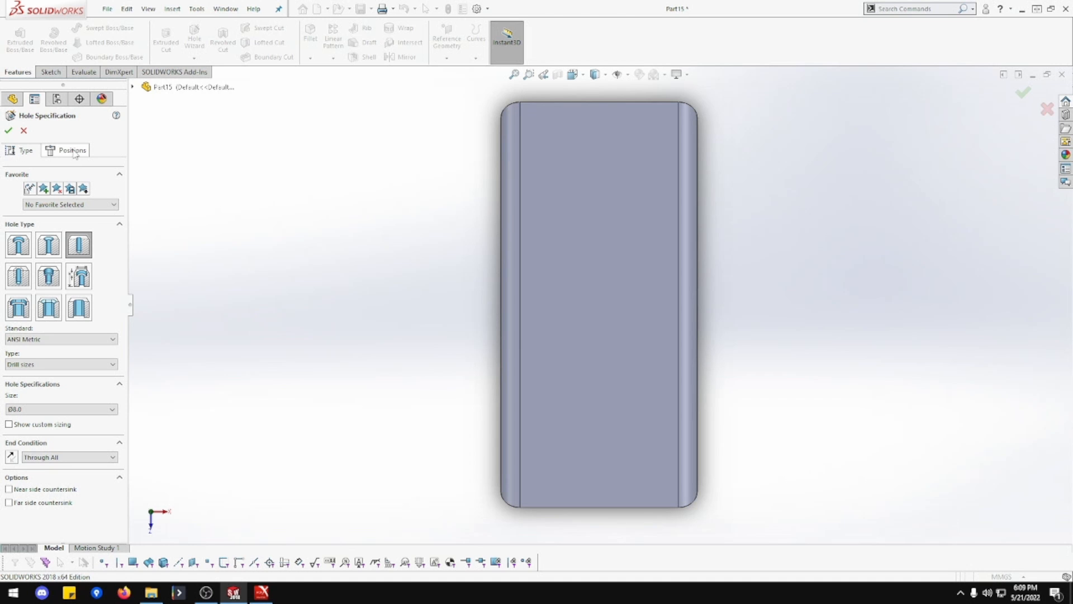
click(70, 150)
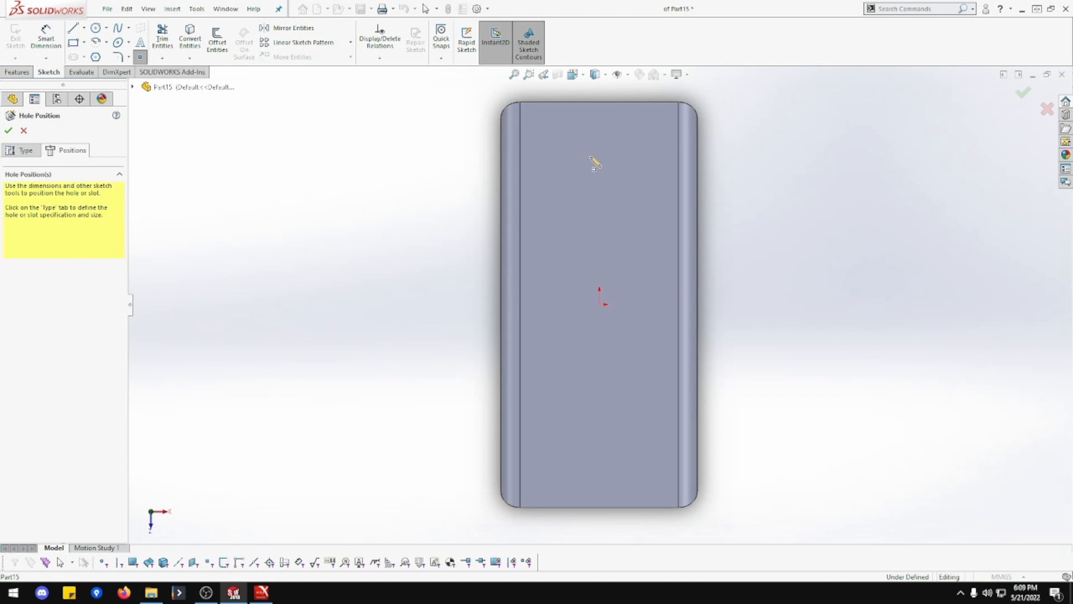
- Place two hole centres on the top face, 38 mm apart and 13 mm from the top edge
click(597, 394)
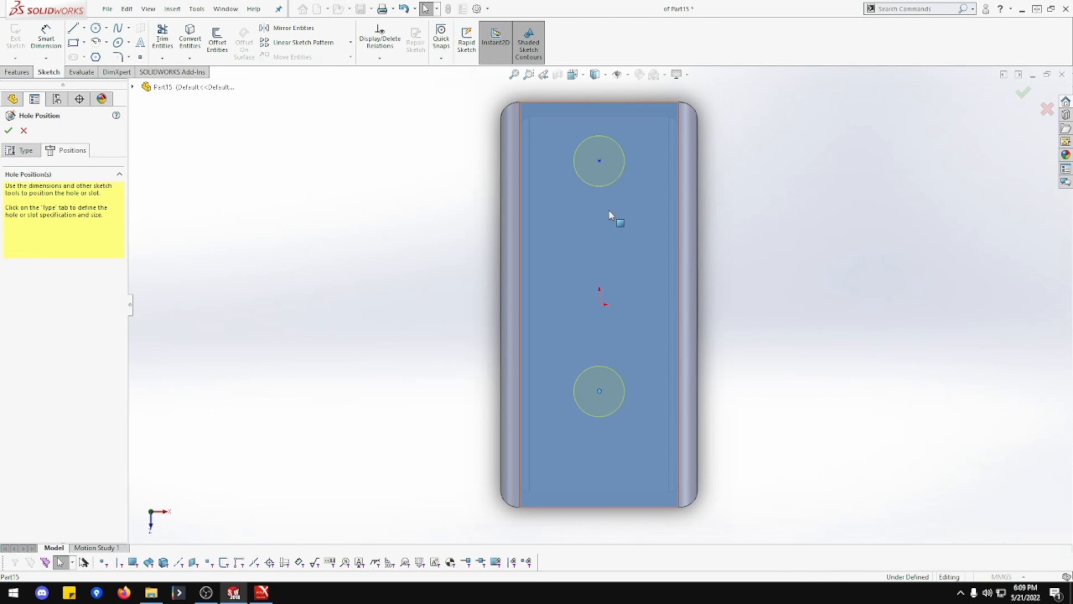
mouse_move(599, 105)
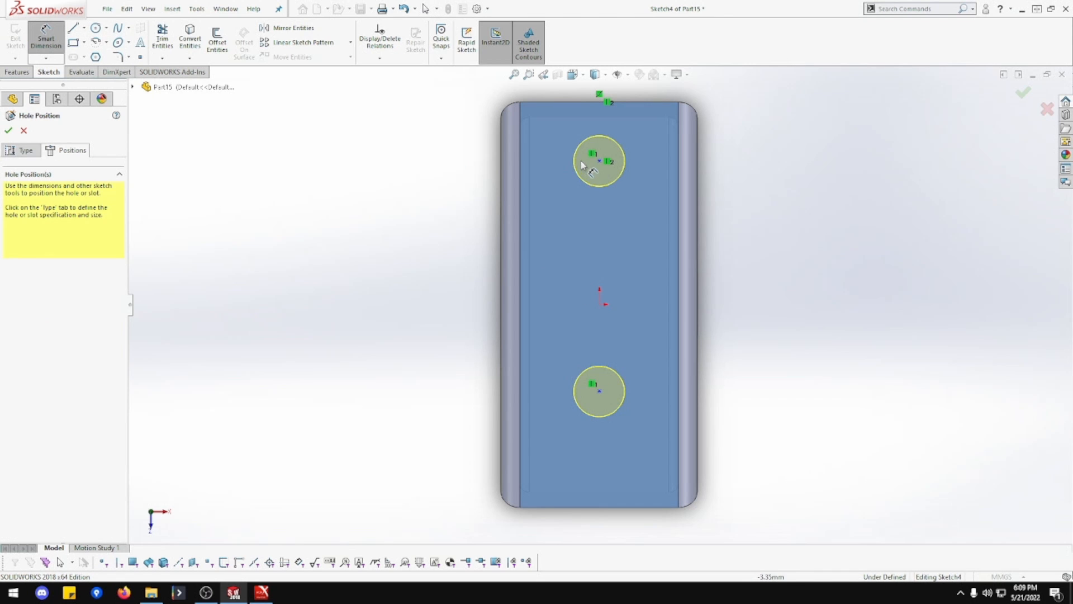
click(597, 391)
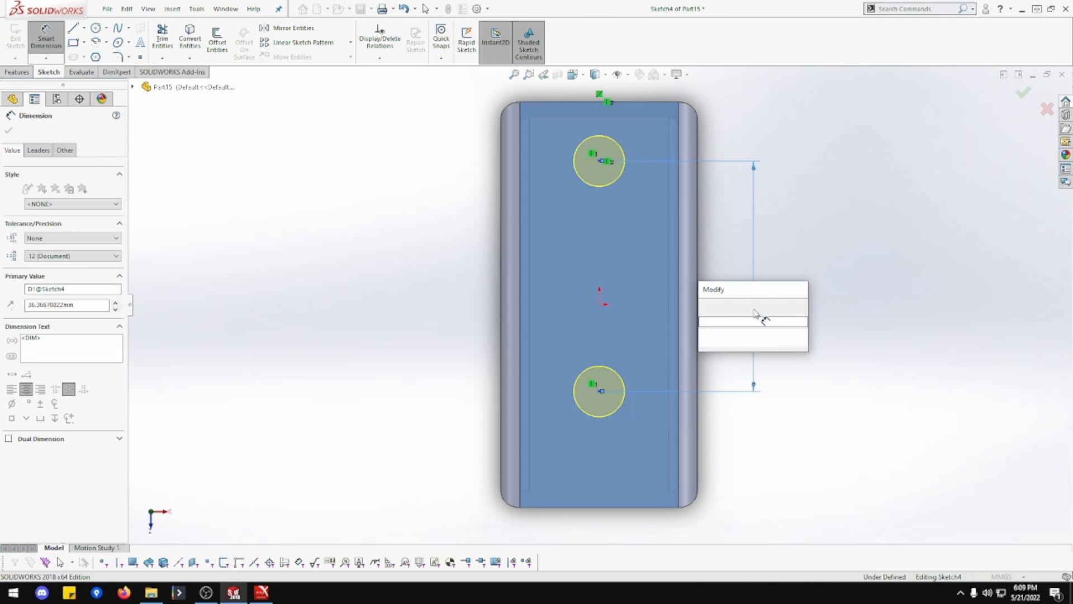
click(753, 315)
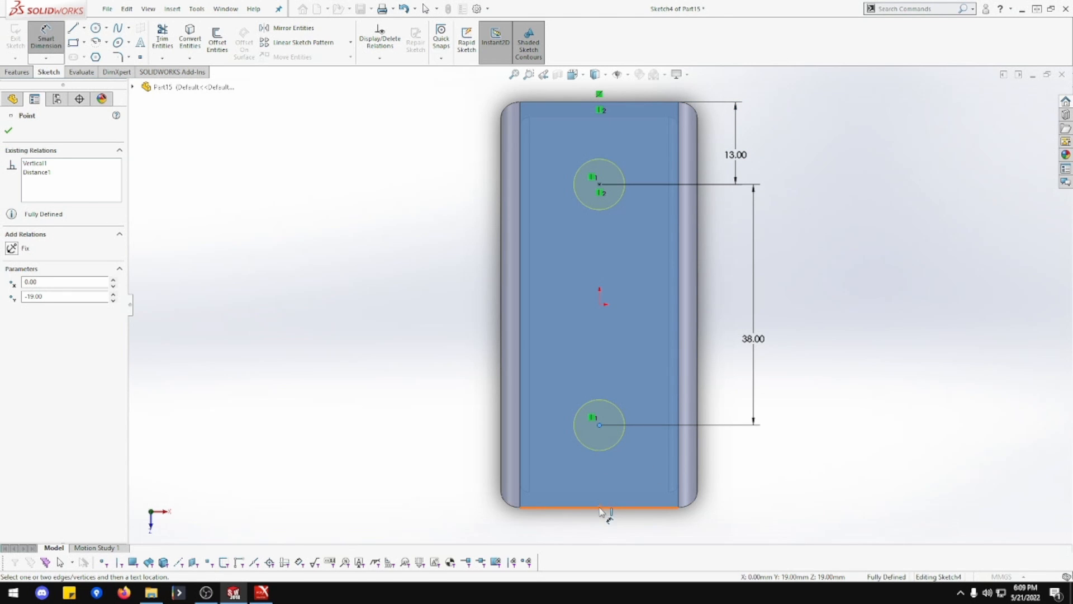
click(599, 510)
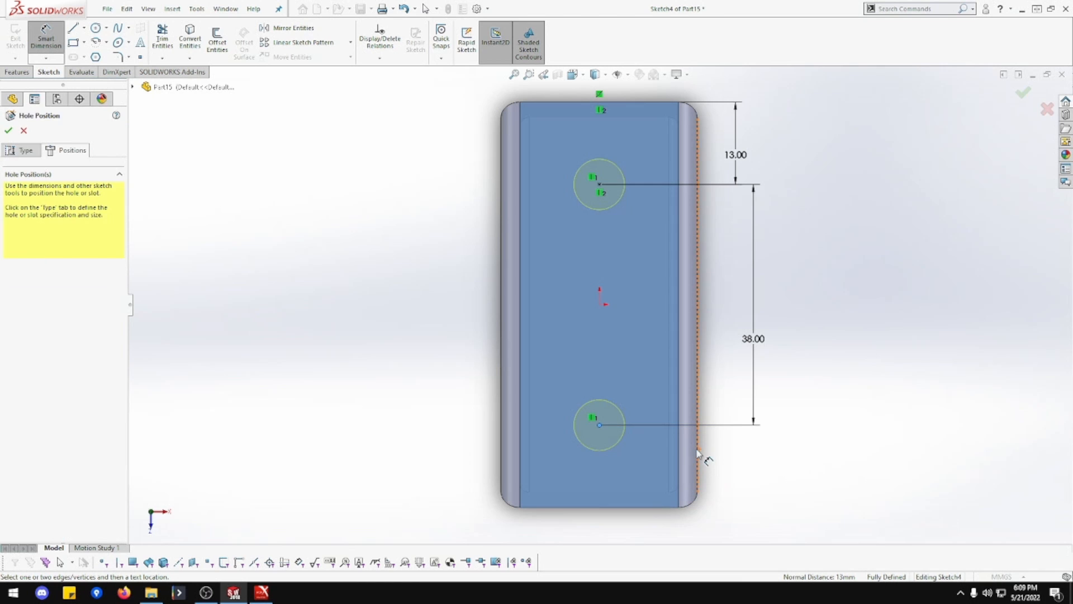
click(598, 426)
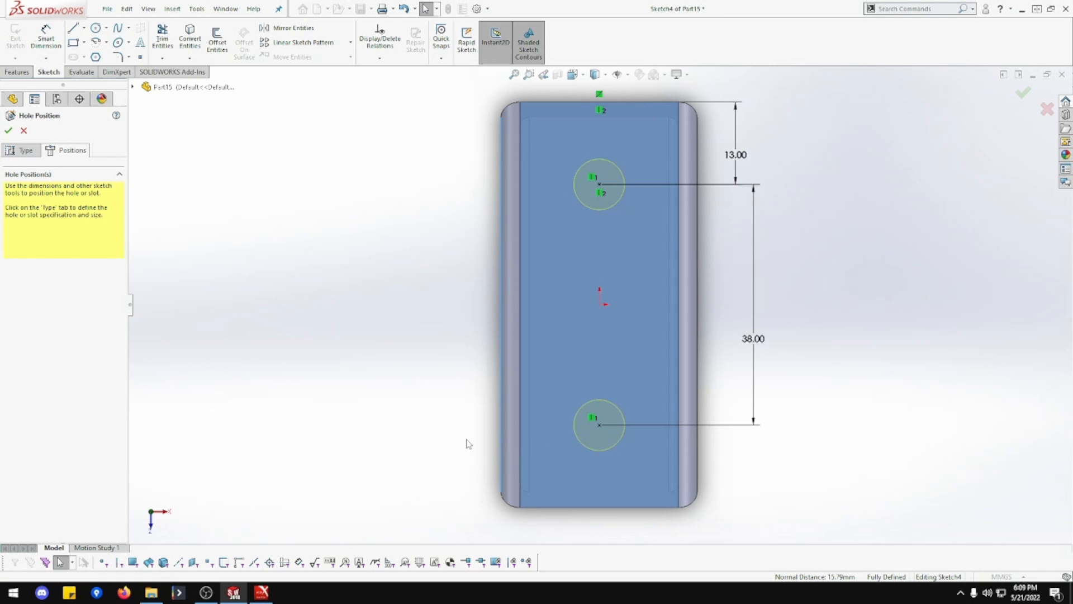
mouse_move(448, 358)
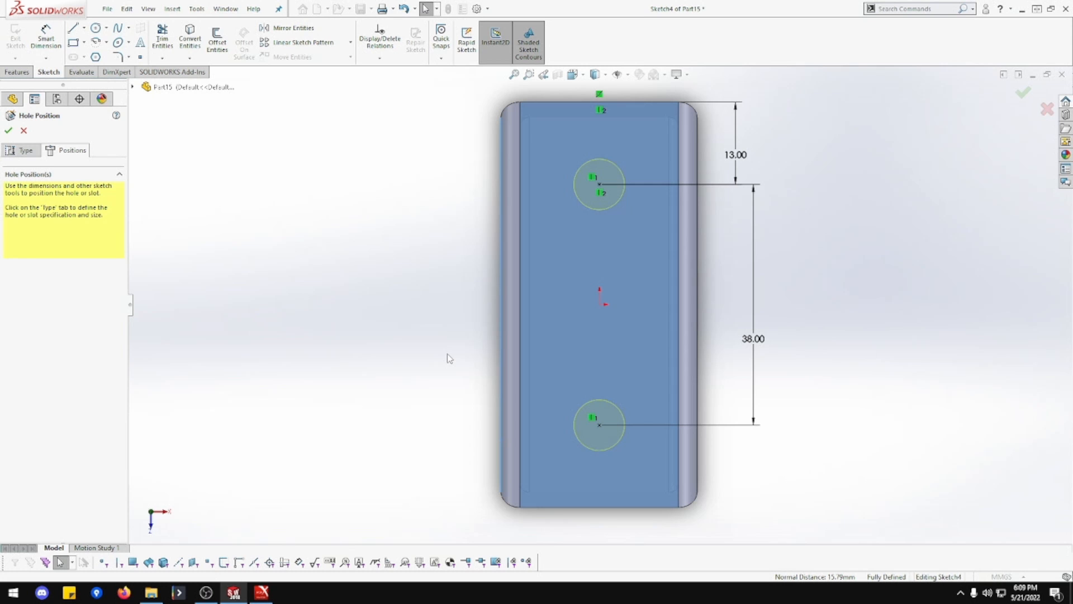
mouse_move(98, 175)
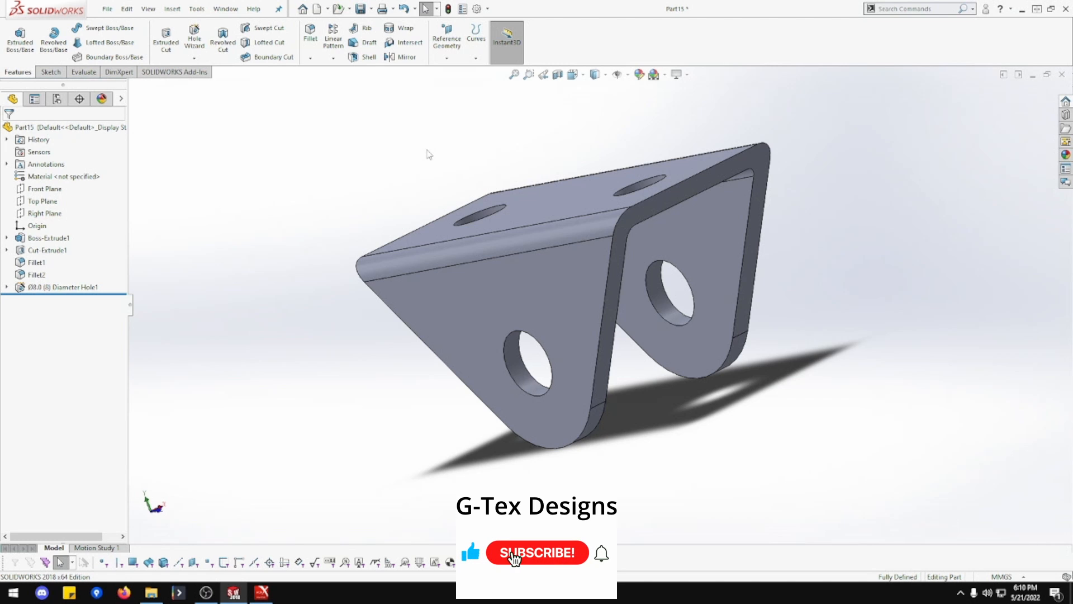
- Confirm the Hole Position to cut the two Ø8.0 holes through the top face
click(537, 553)
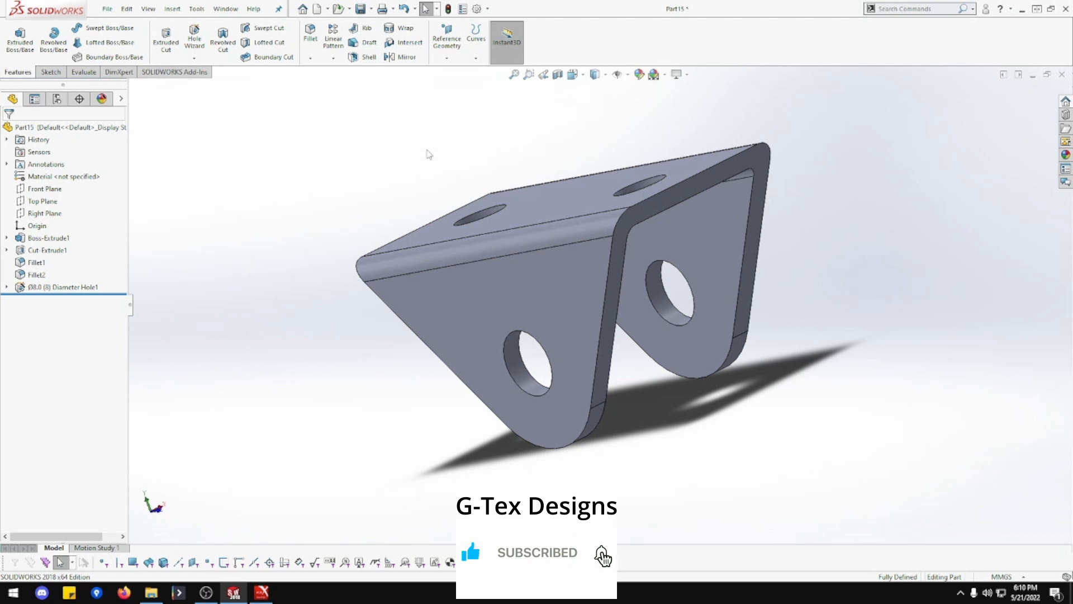